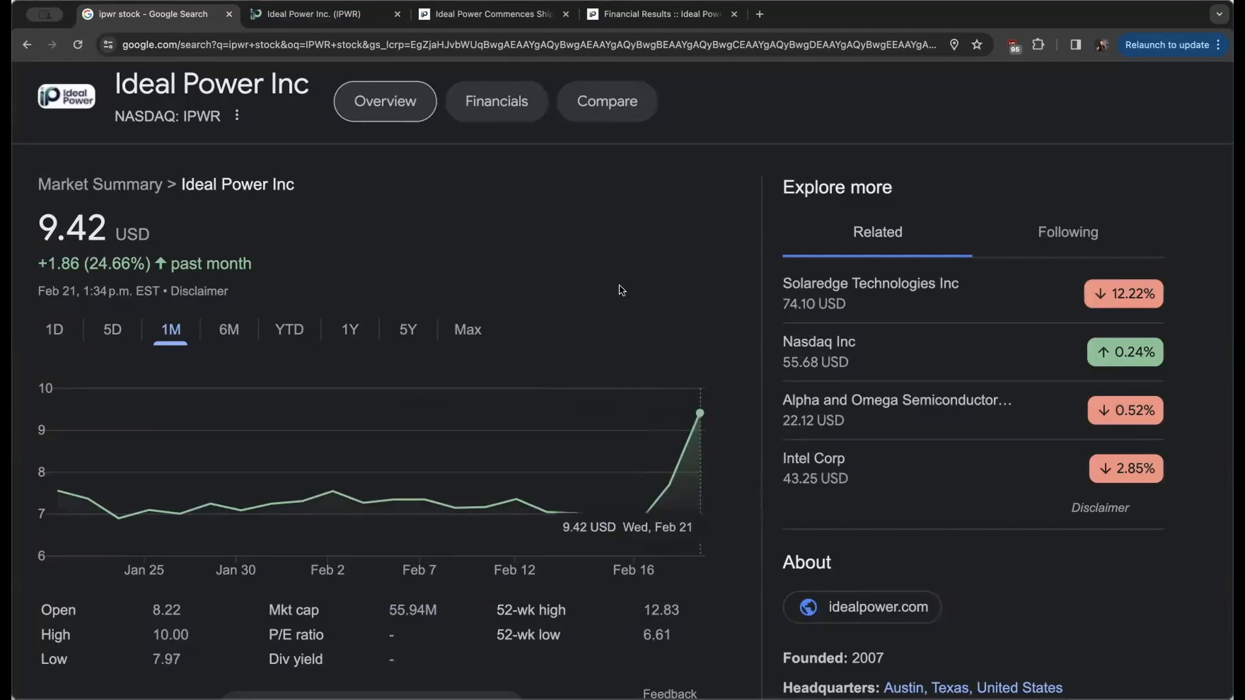
mouse_move(273, 174)
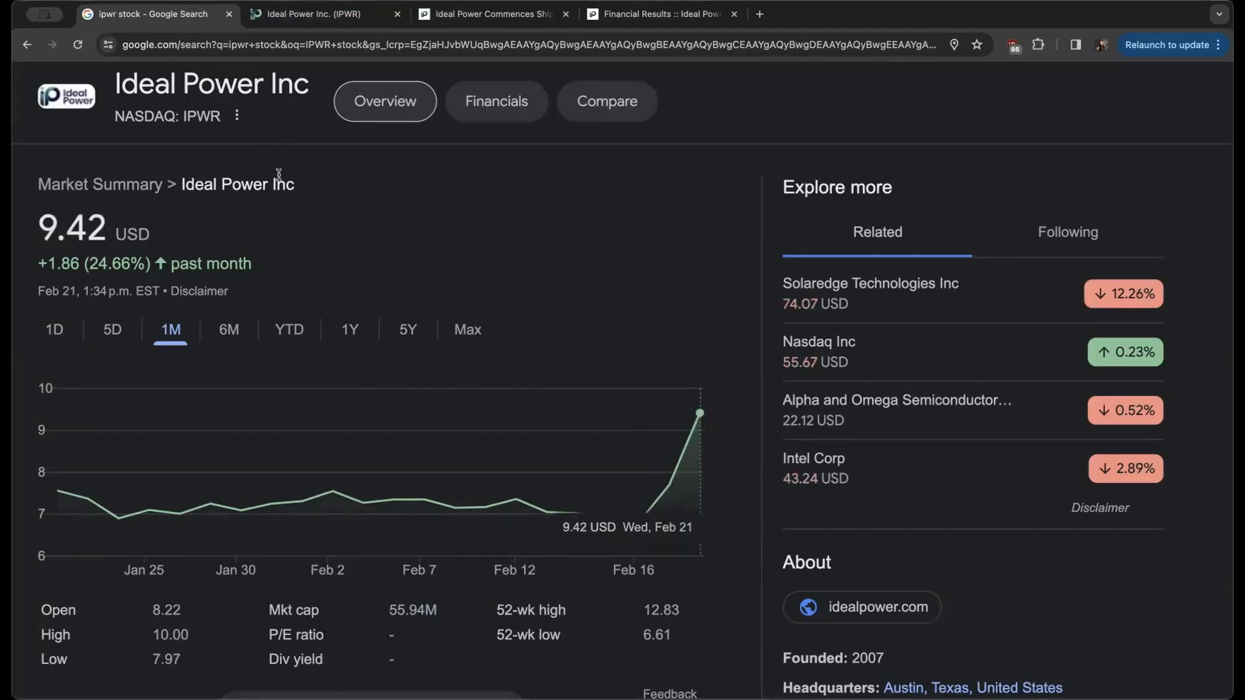
Highlight the IPWR share price of 9.42 USD, then switch to the Ideal Power homepage tab.
double_click(79, 229)
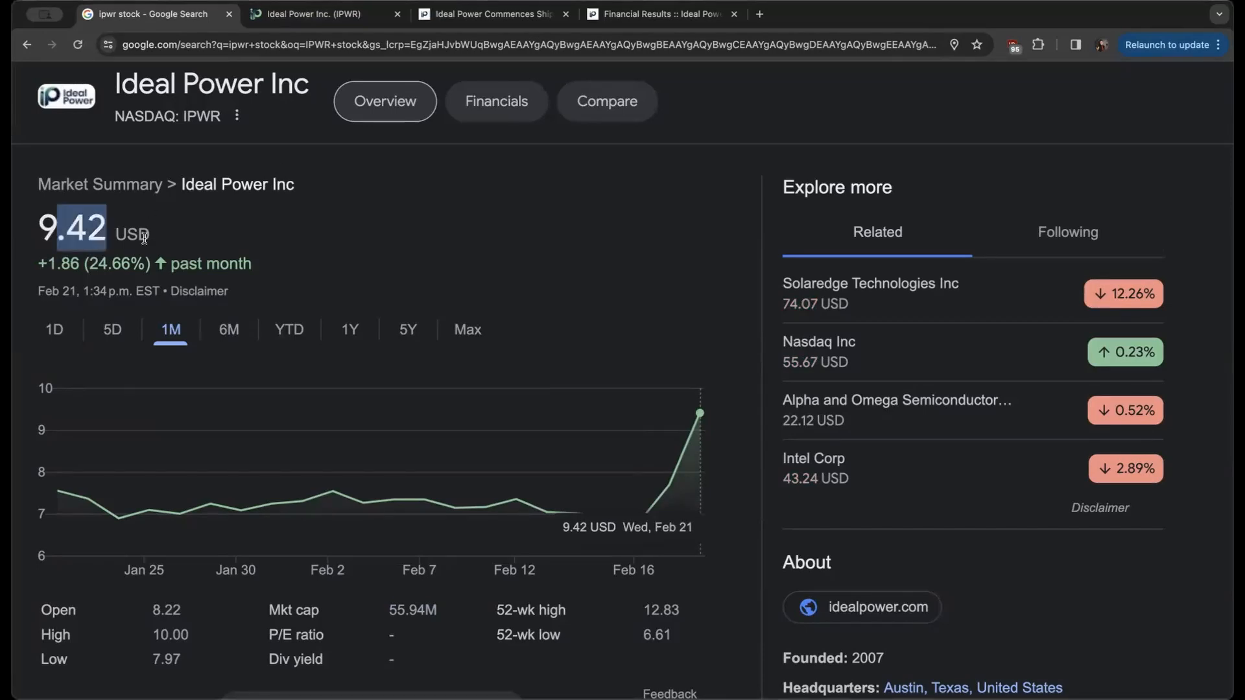
mouse_move(173, 135)
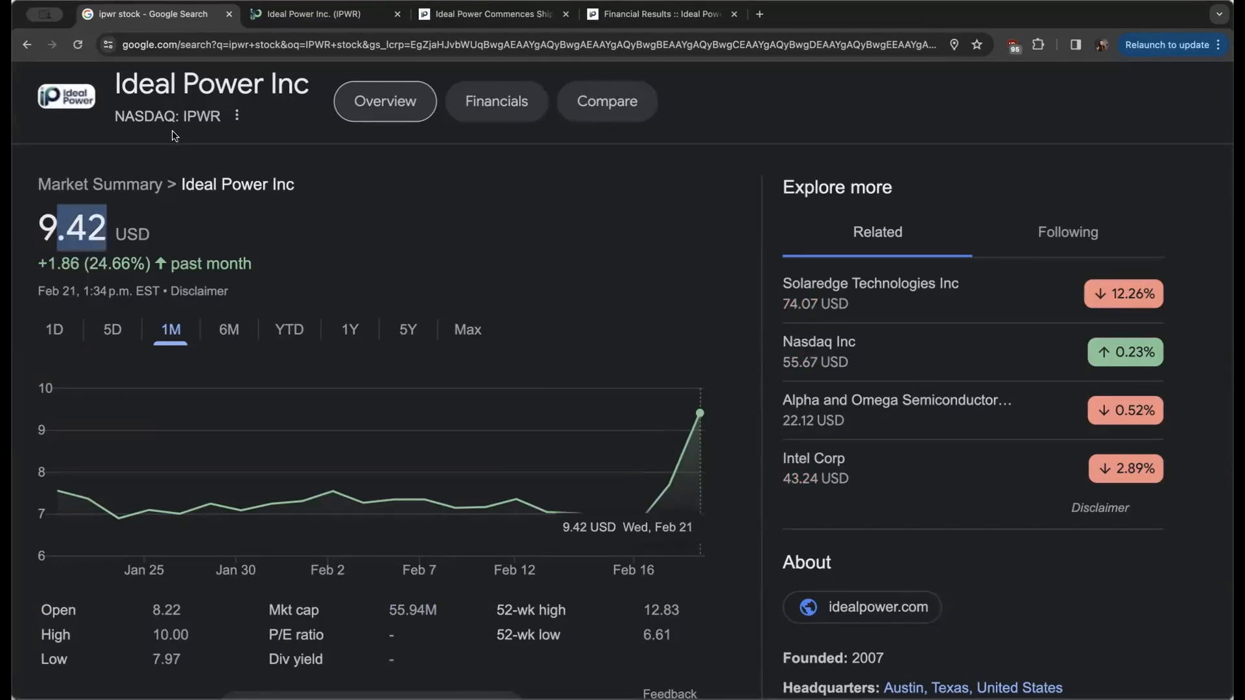
click(322, 15)
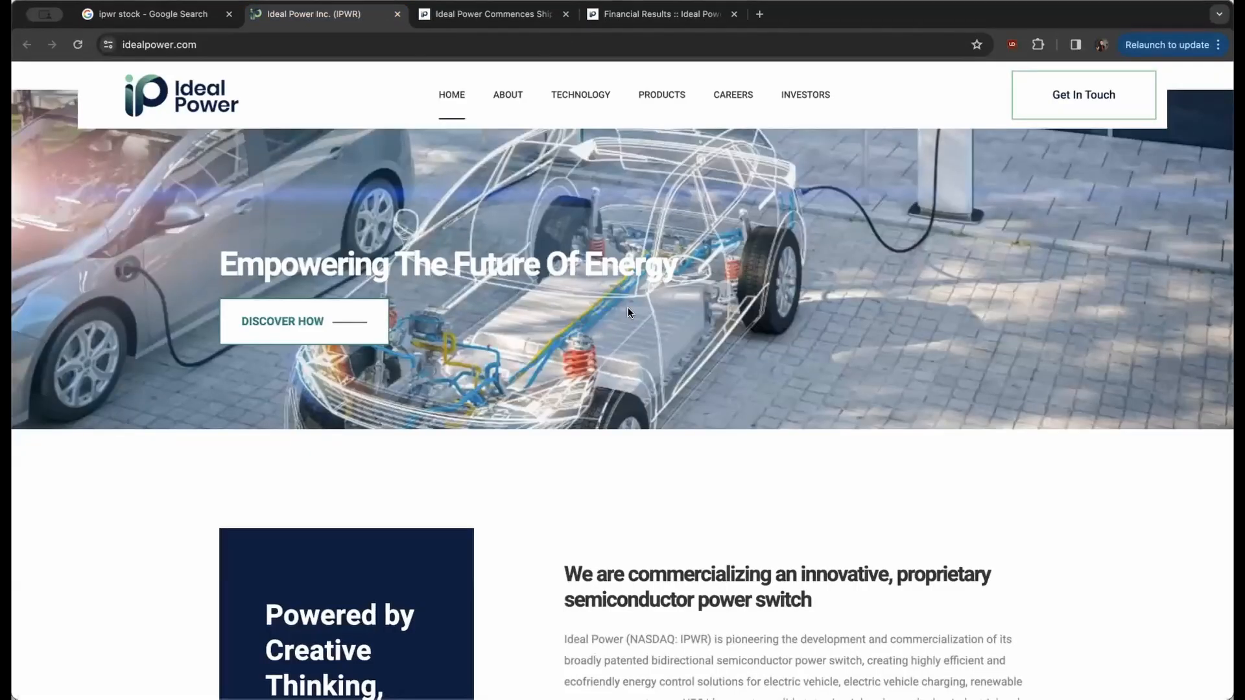
mouse_move(626, 319)
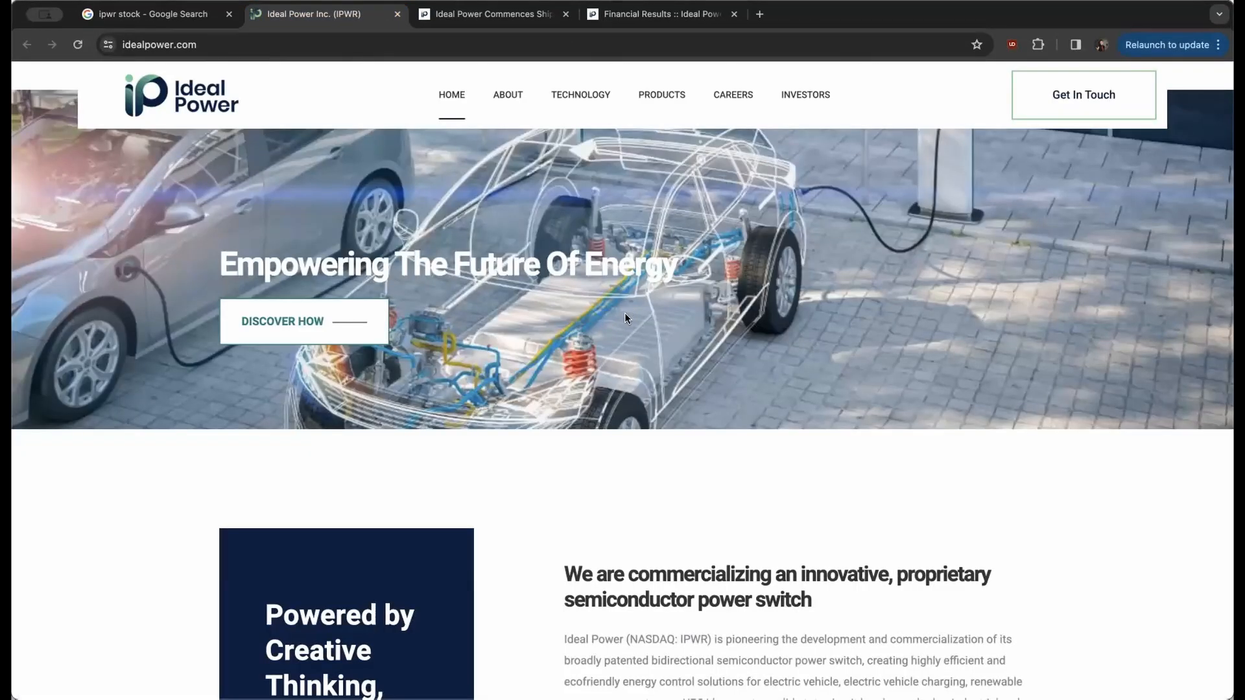
Read the homepage overview, highlighting 'semiconductor power switch', 'solid-state circuit breaker' and 'power switching'.
scroll(down, 3)
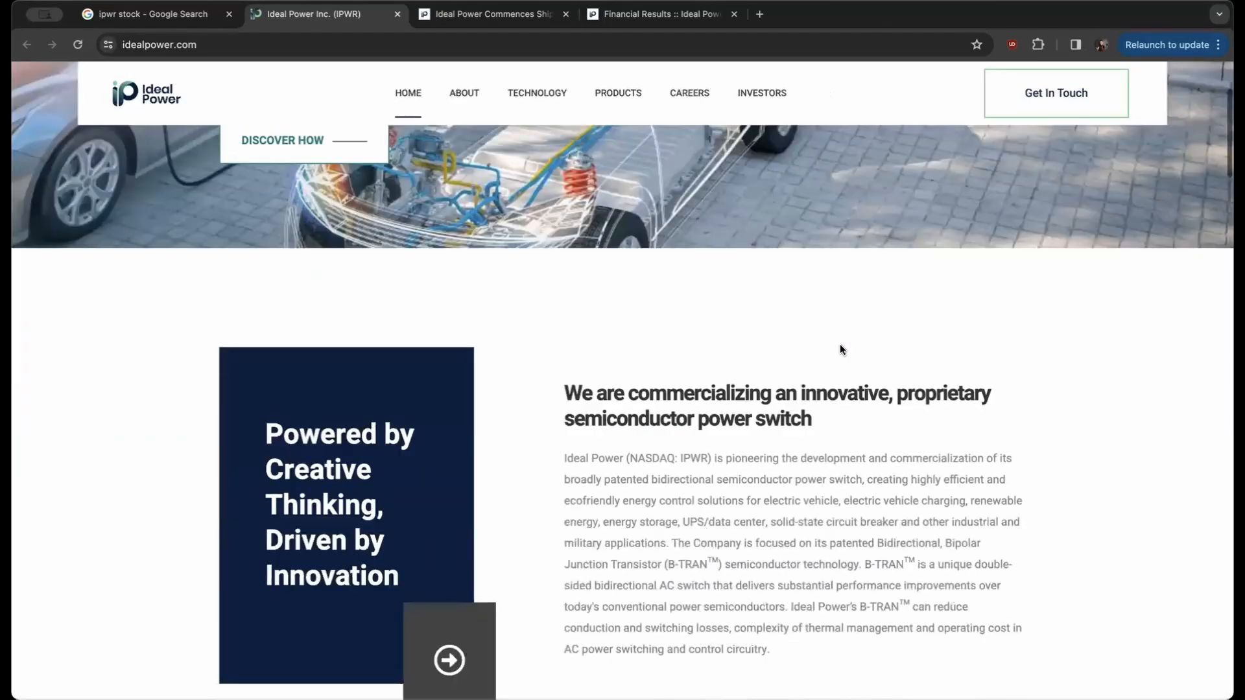
scroll(down, 3)
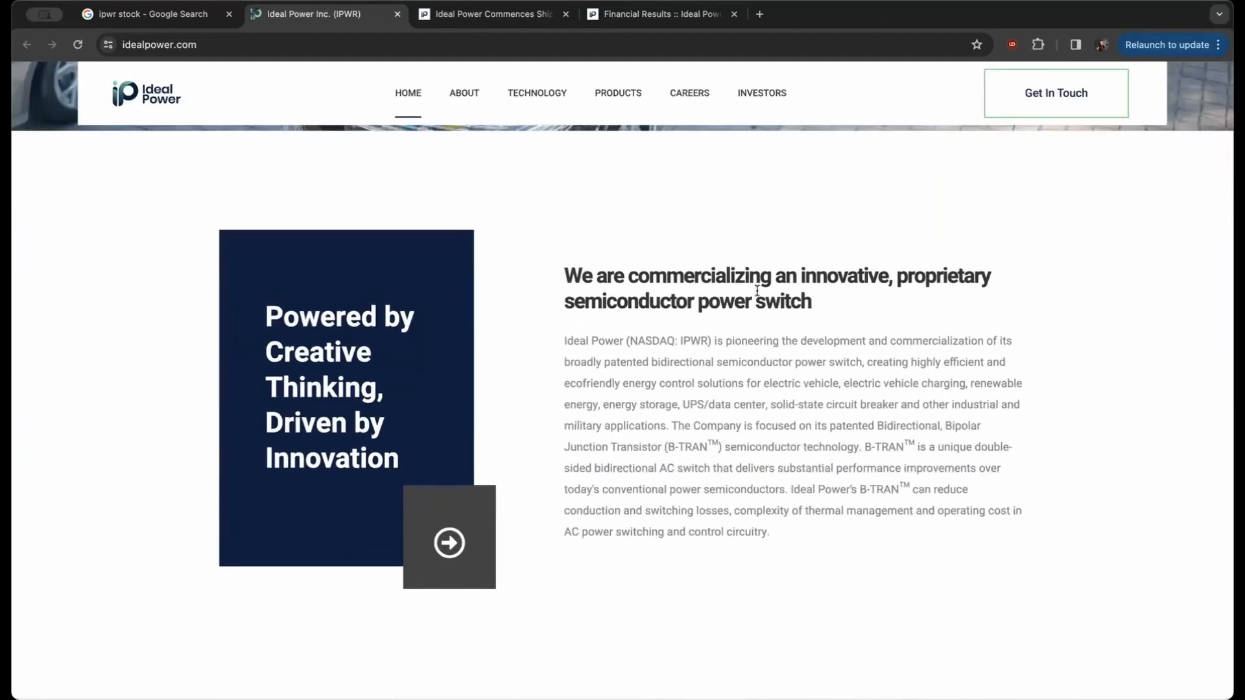
drag(650, 302, 760, 301)
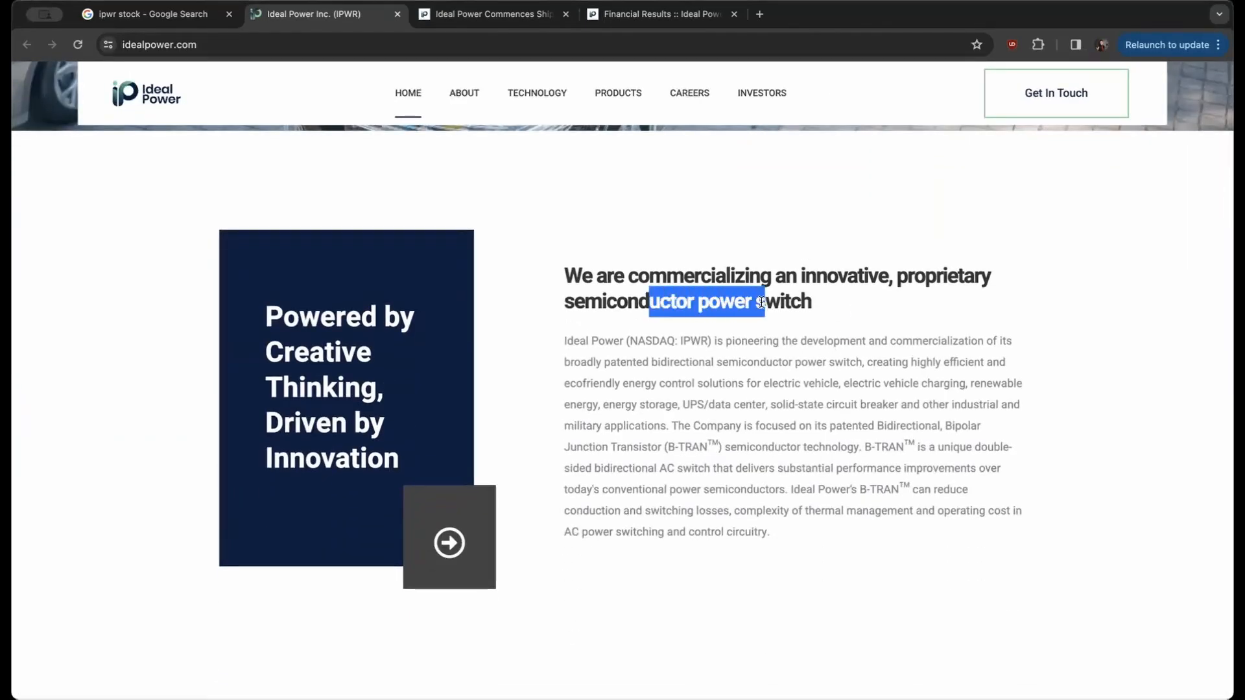
mouse_move(884, 288)
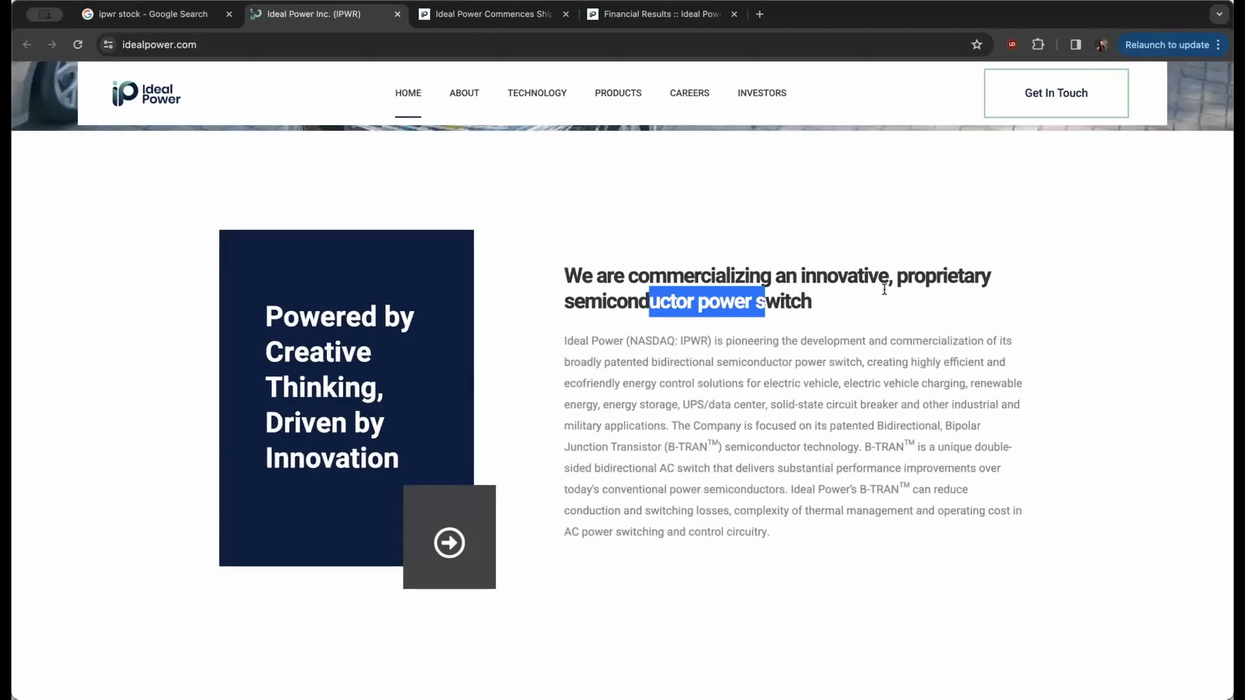
mouse_move(717, 396)
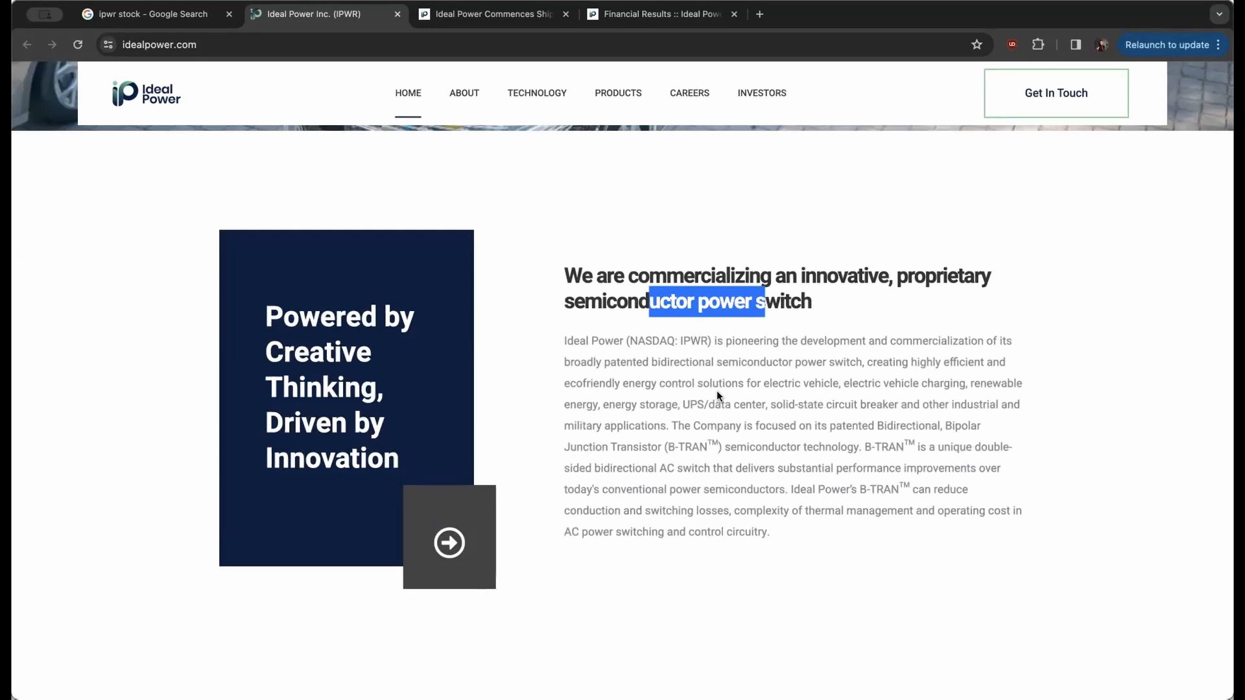
click(889, 354)
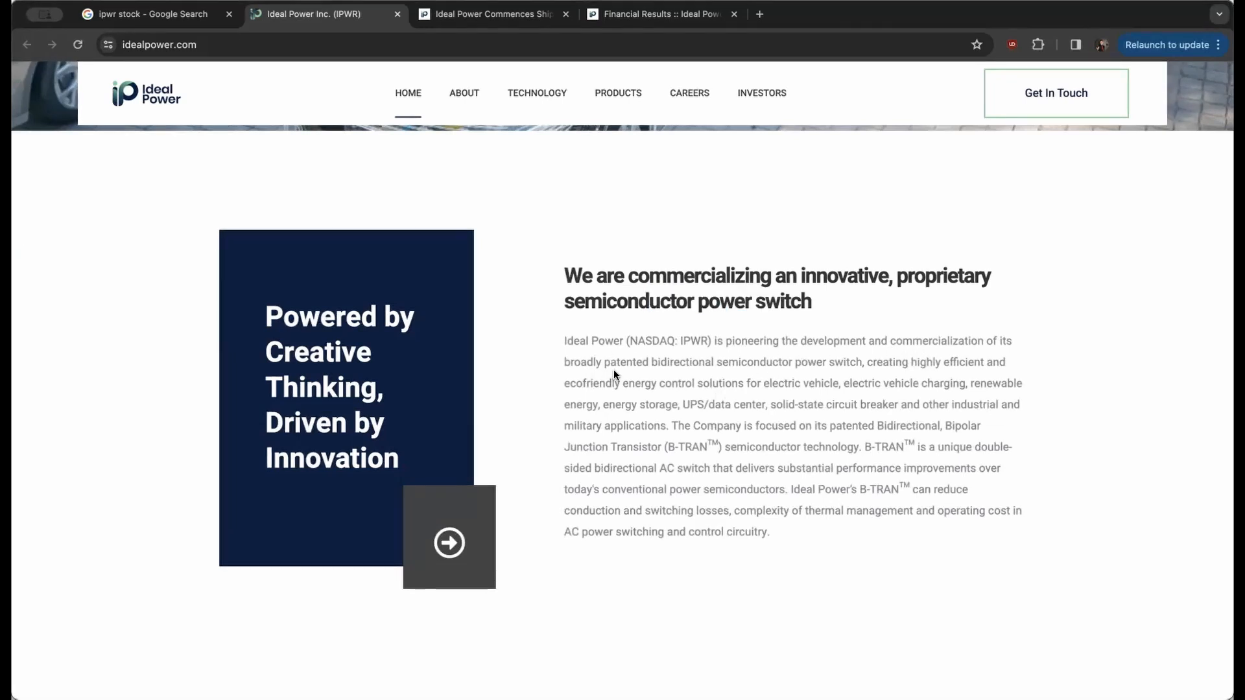
drag(618, 362, 871, 362)
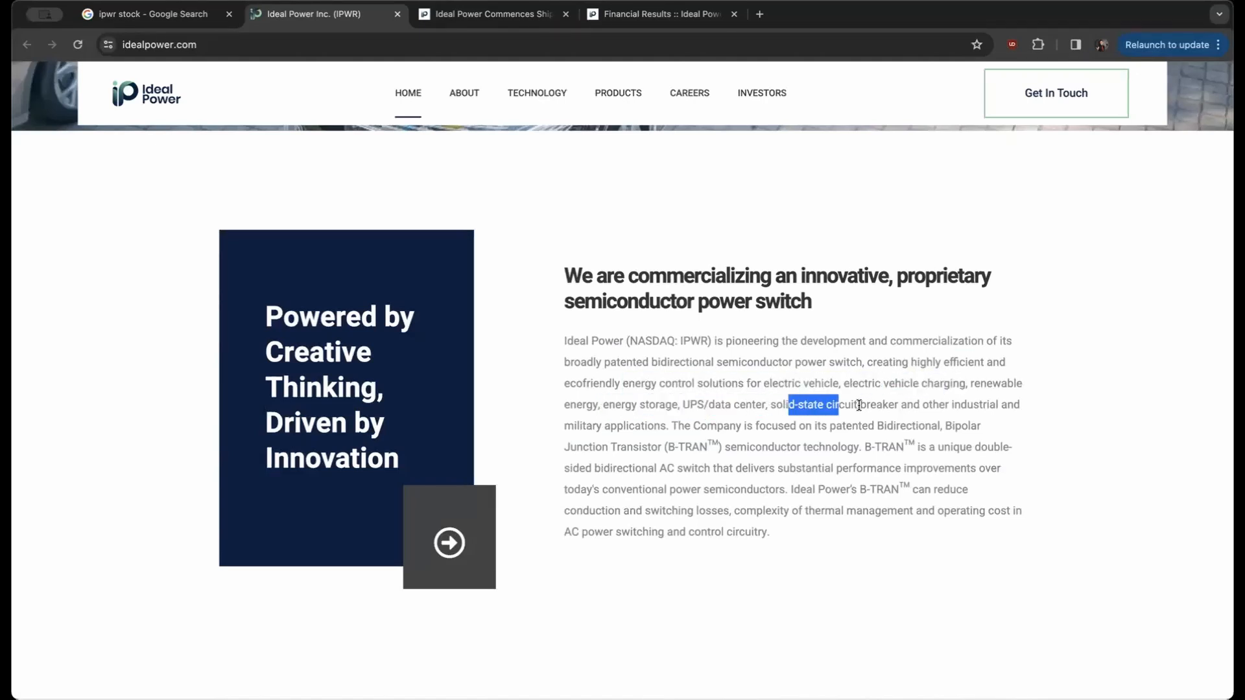
drag(839, 404, 914, 404)
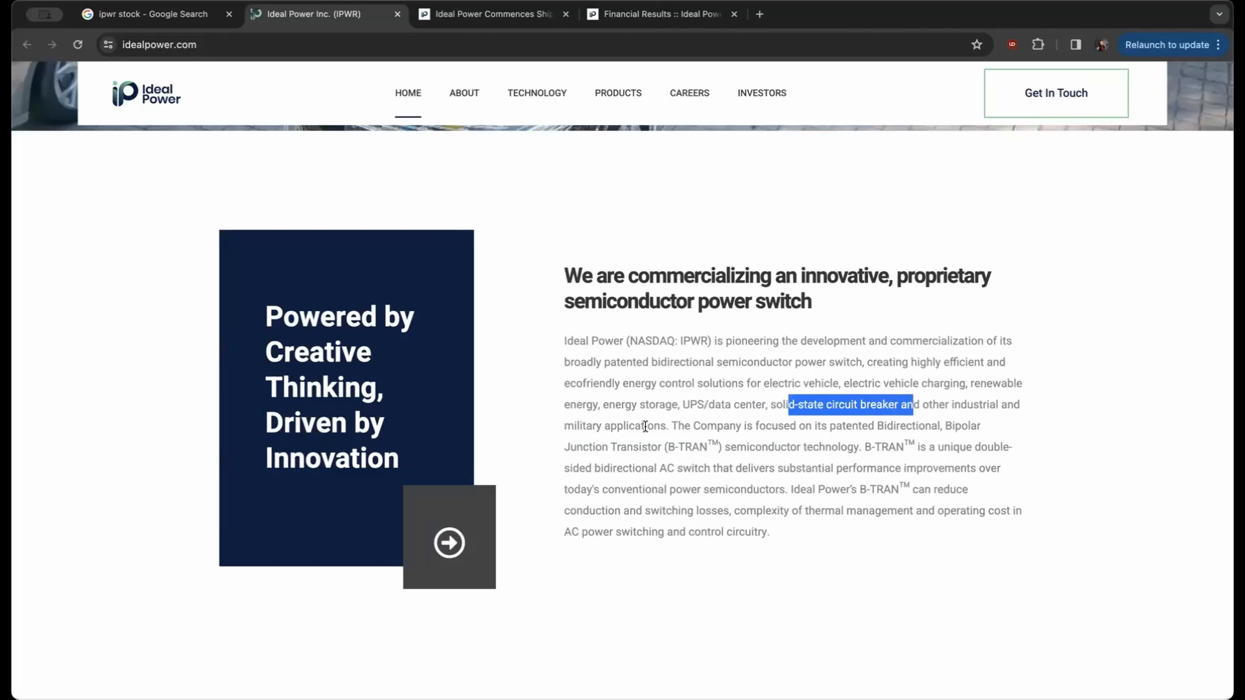
click(648, 426)
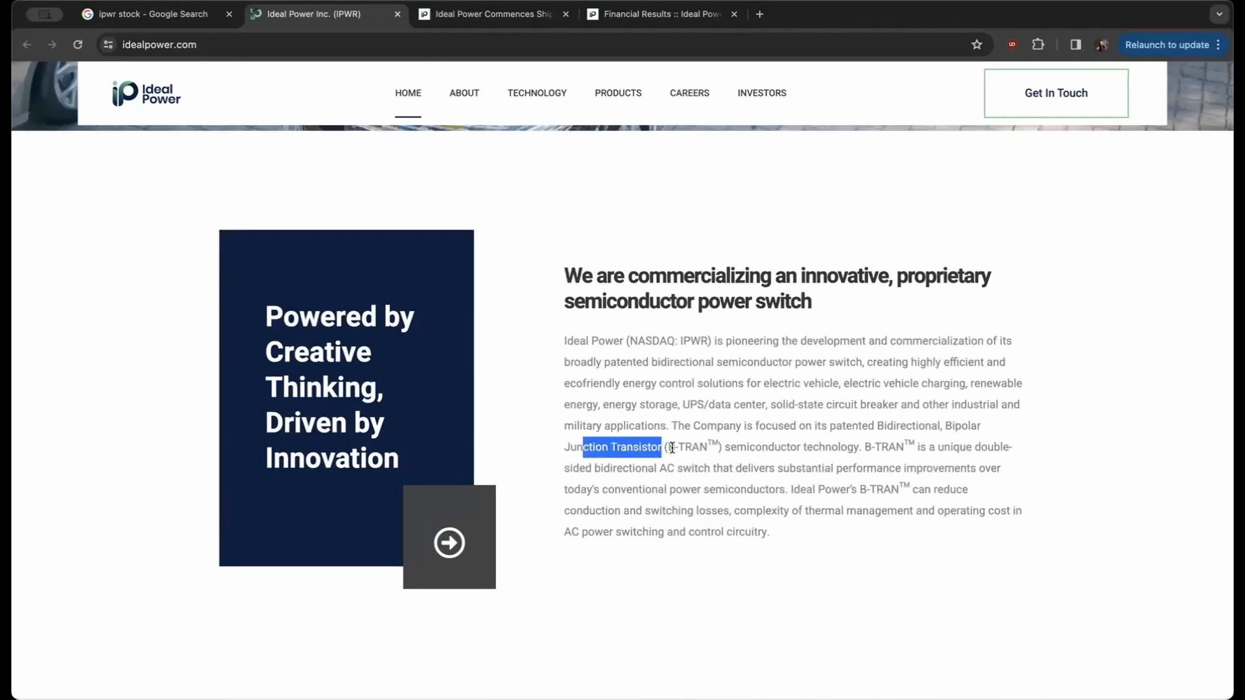
click(711, 447)
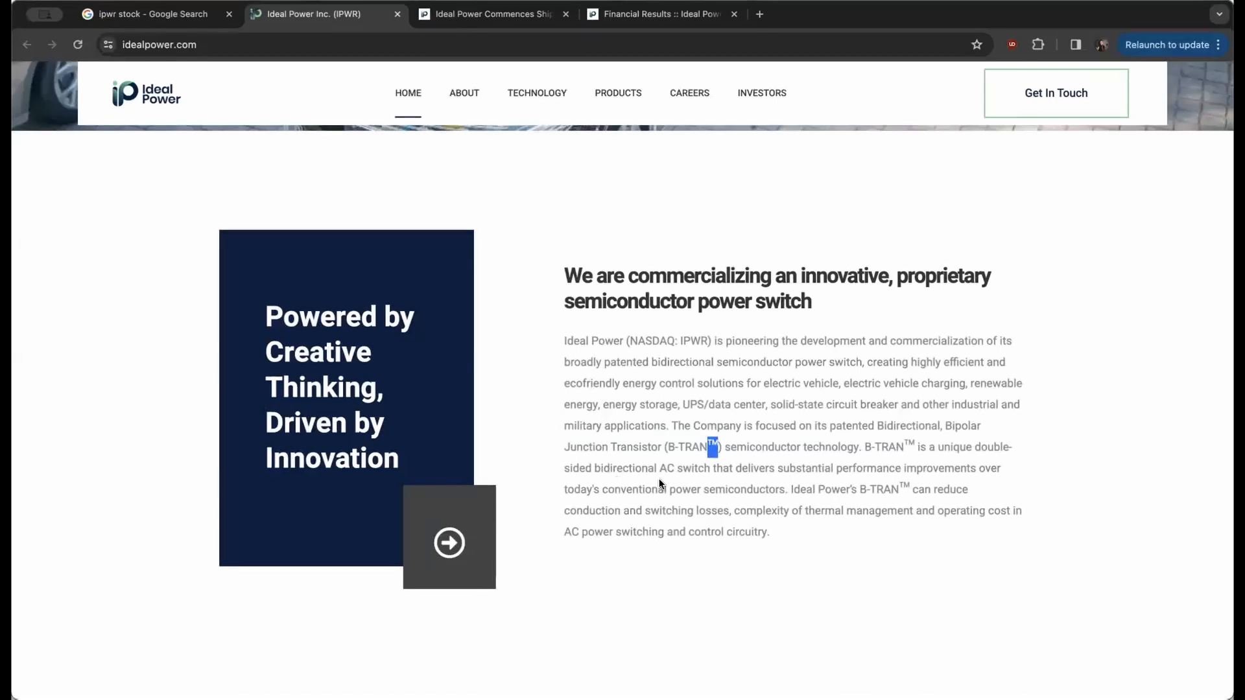
drag(712, 446, 767, 468)
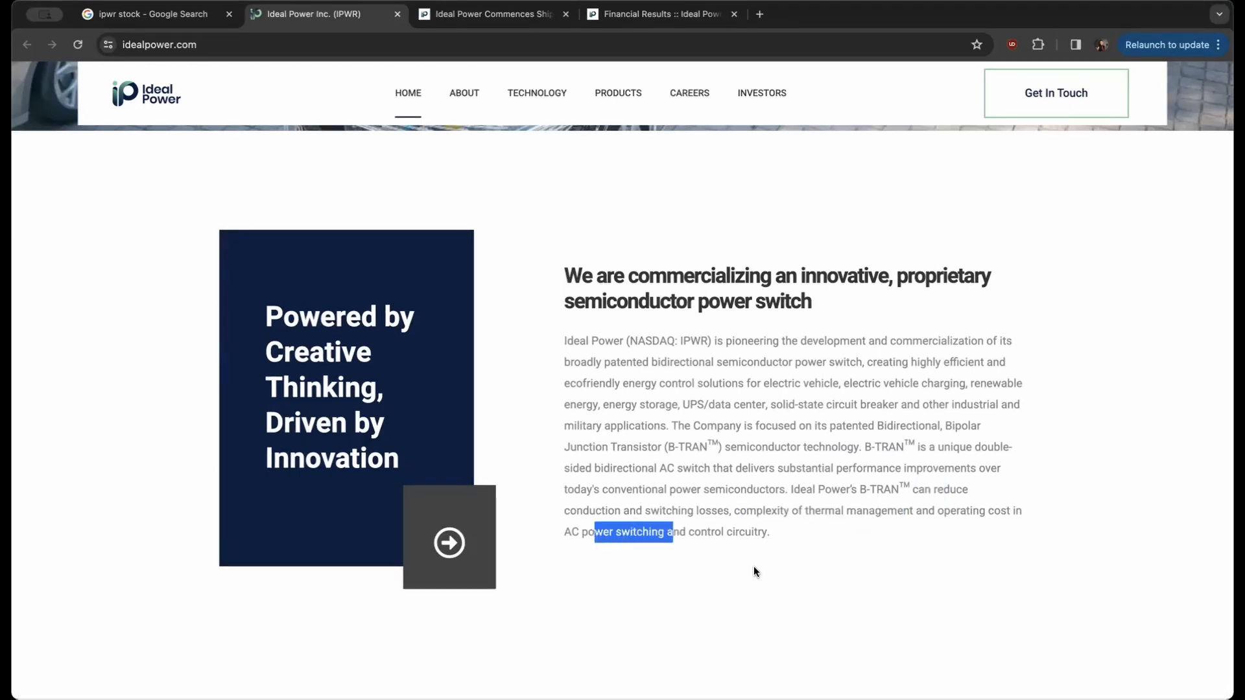
scroll(down, 3)
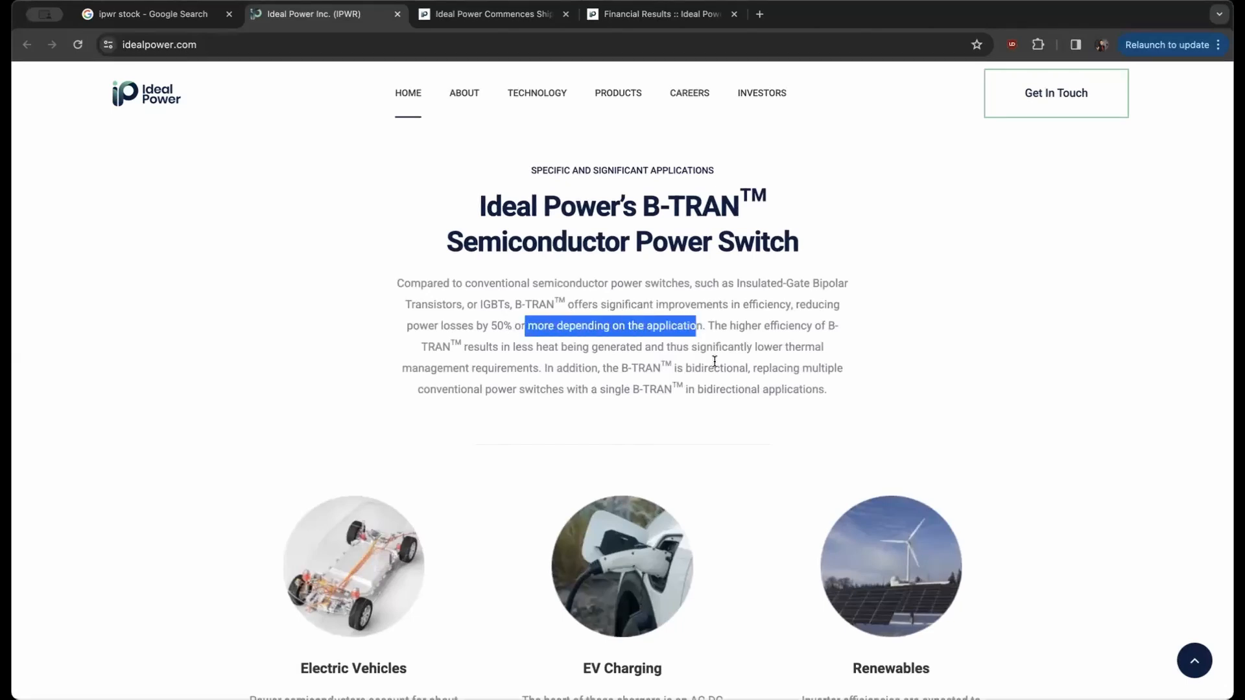
Review the B-TRAN EV, EV charging and renewables cards, then open the SymCool shipment release.
scroll(down, 3)
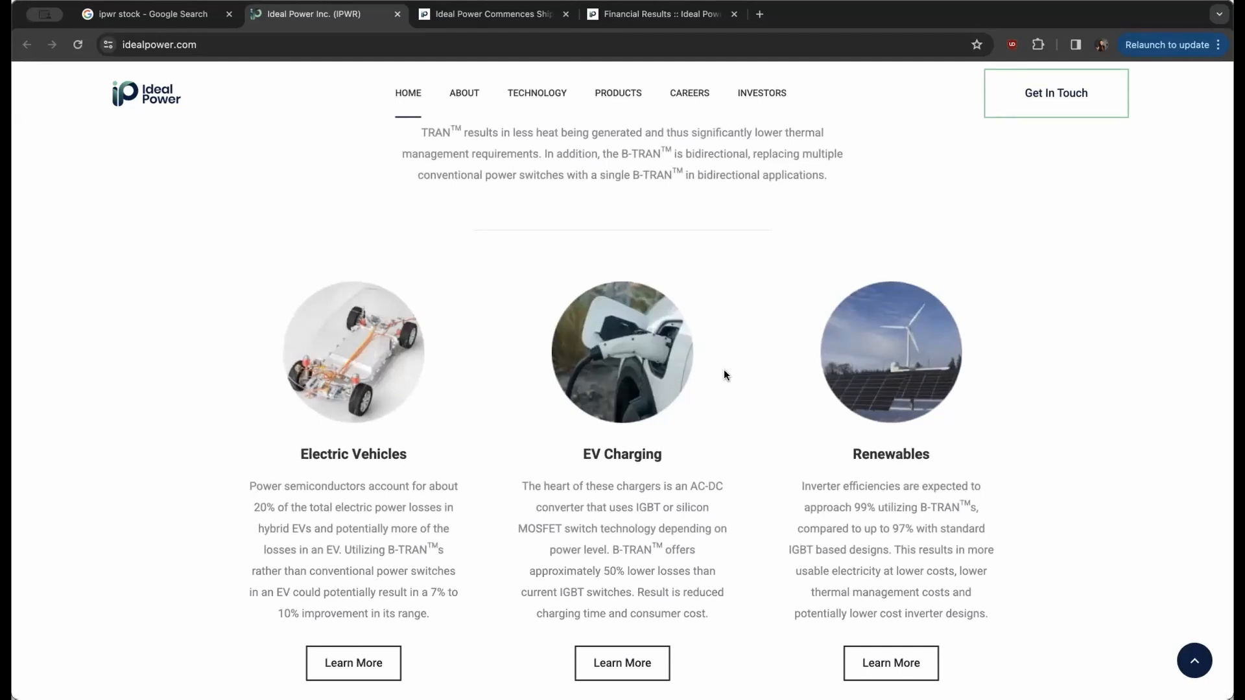
click(492, 14)
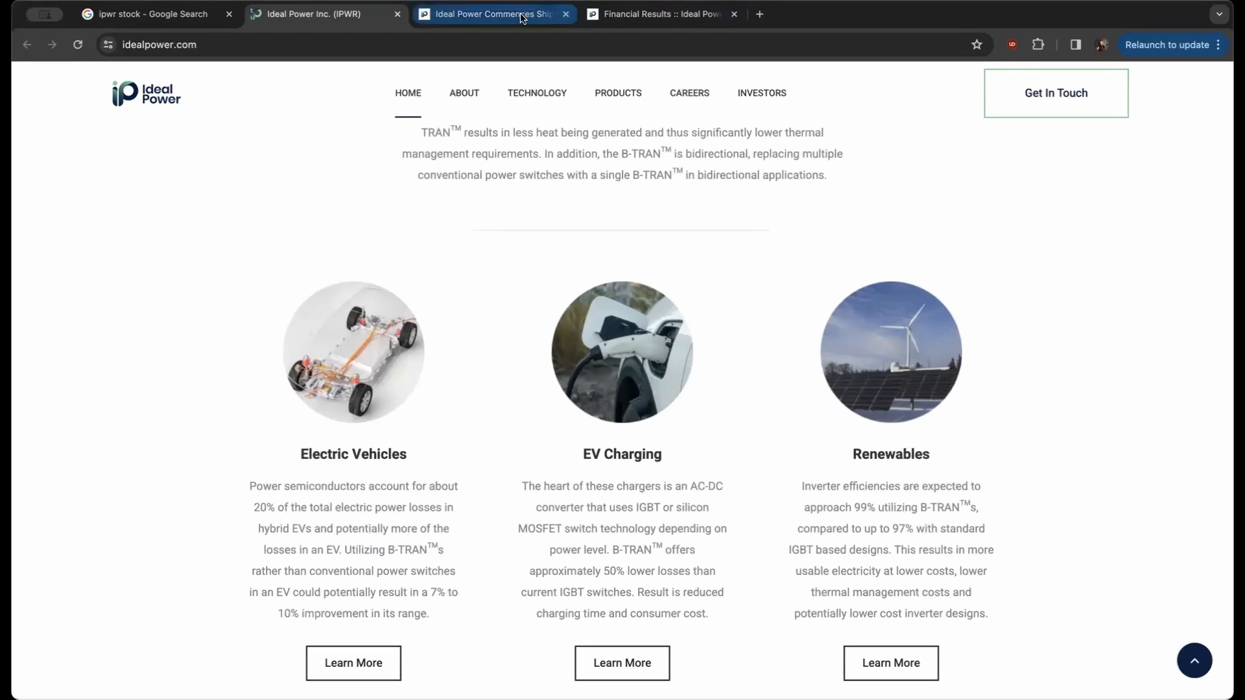
click(493, 14)
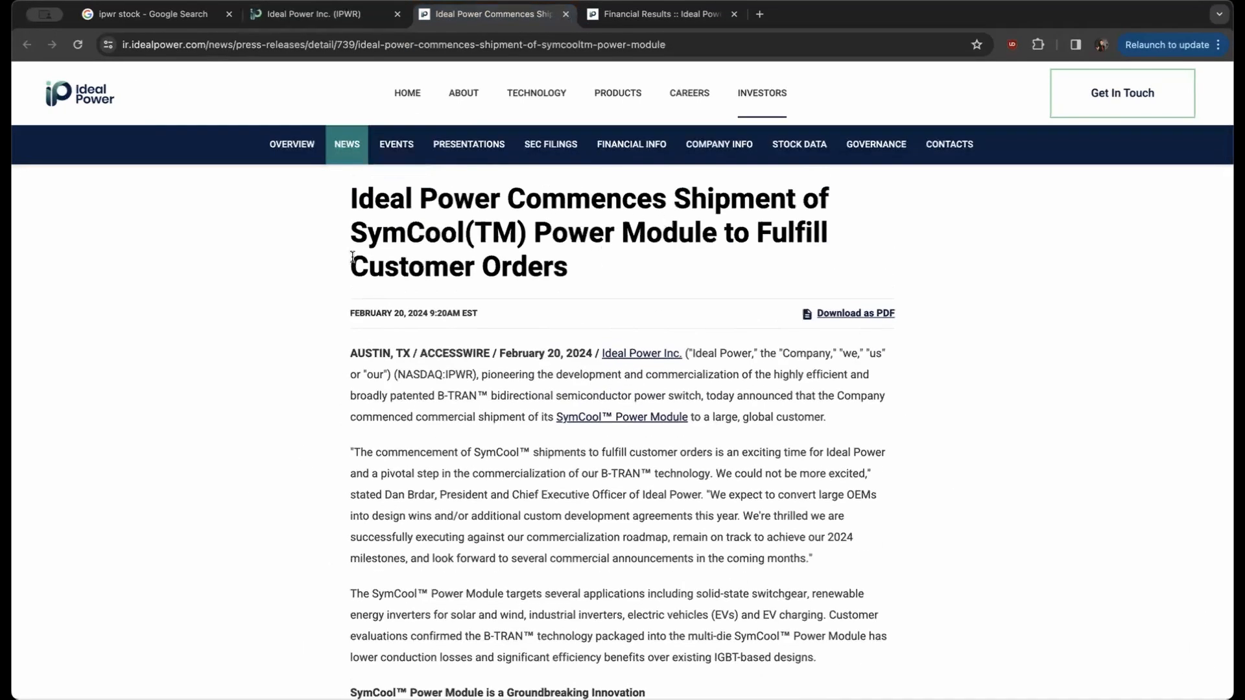
drag(608, 233, 747, 233)
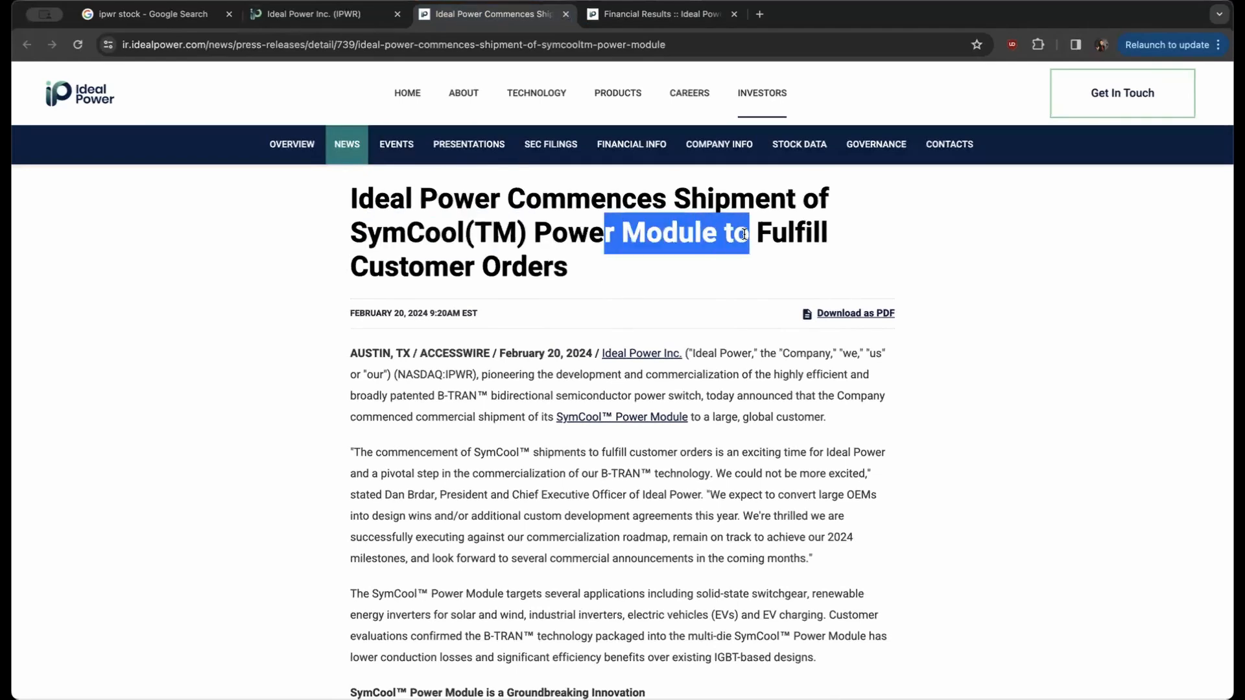
scroll(down, 3)
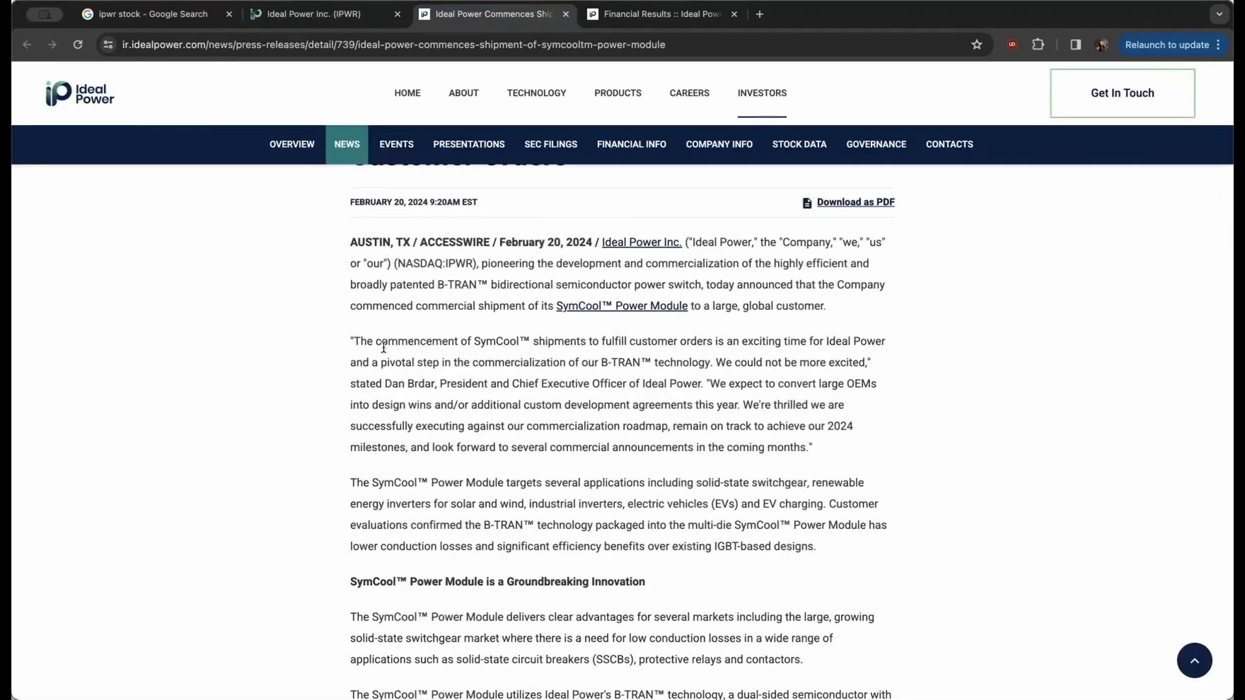
drag(540, 341, 604, 341)
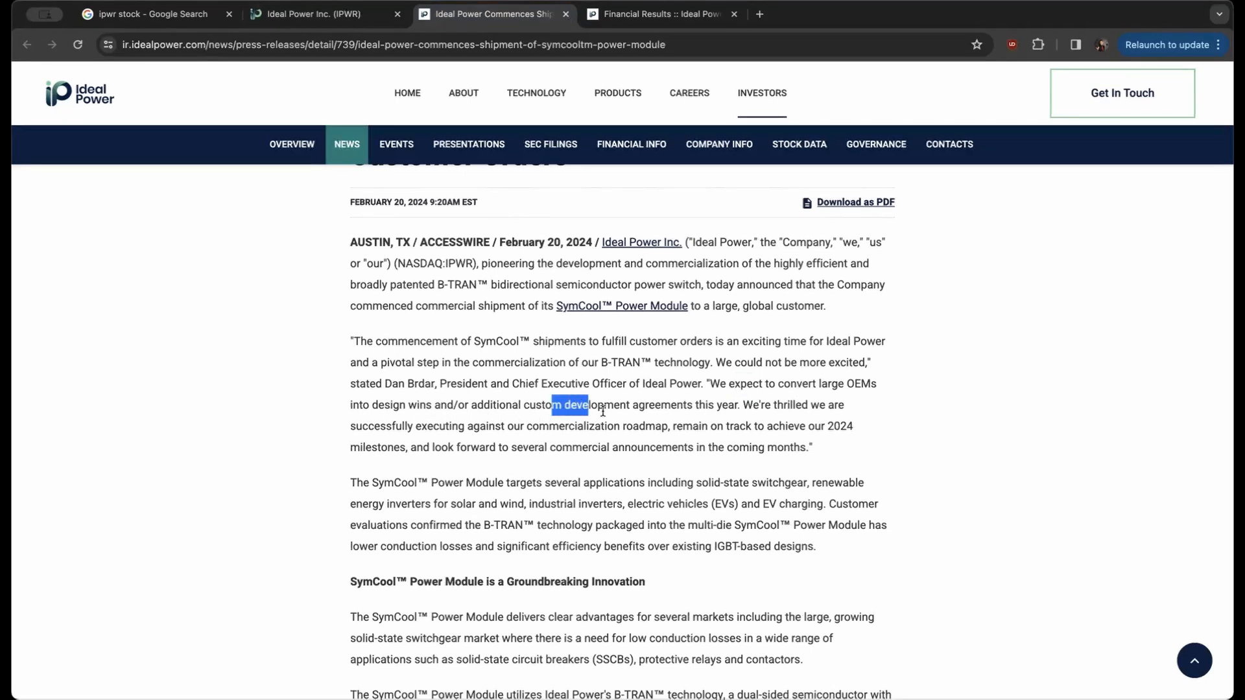
drag(574, 404, 731, 404)
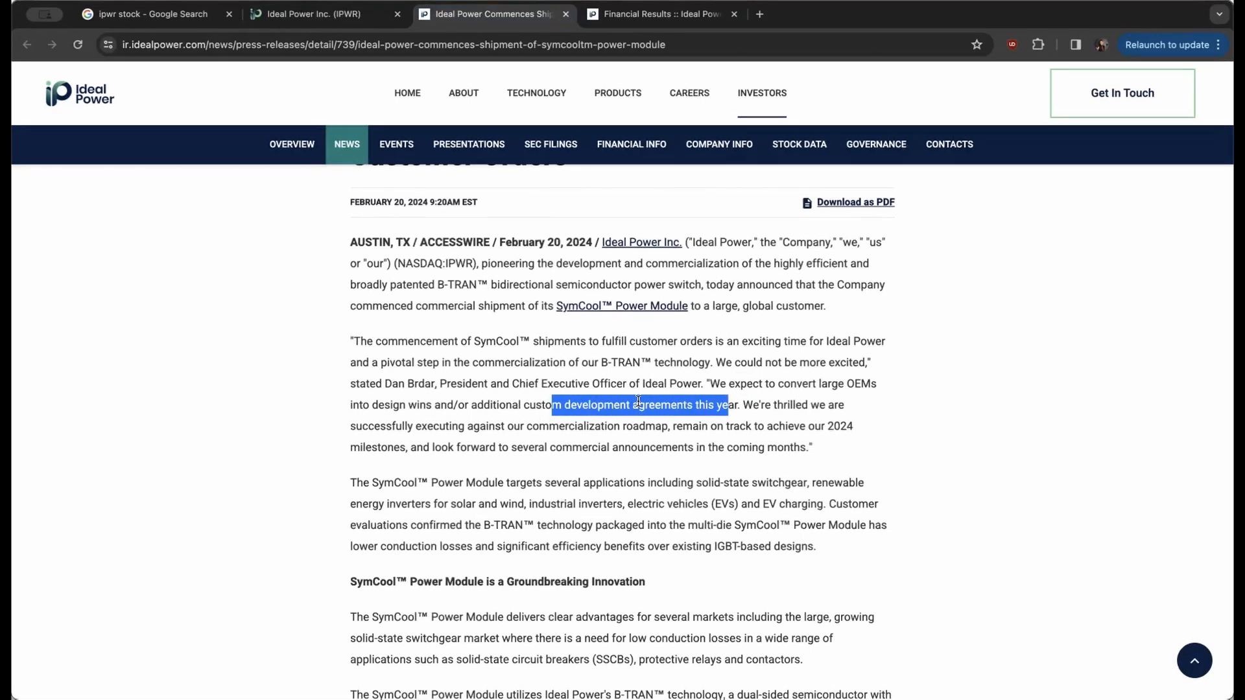
drag(820, 384, 862, 383)
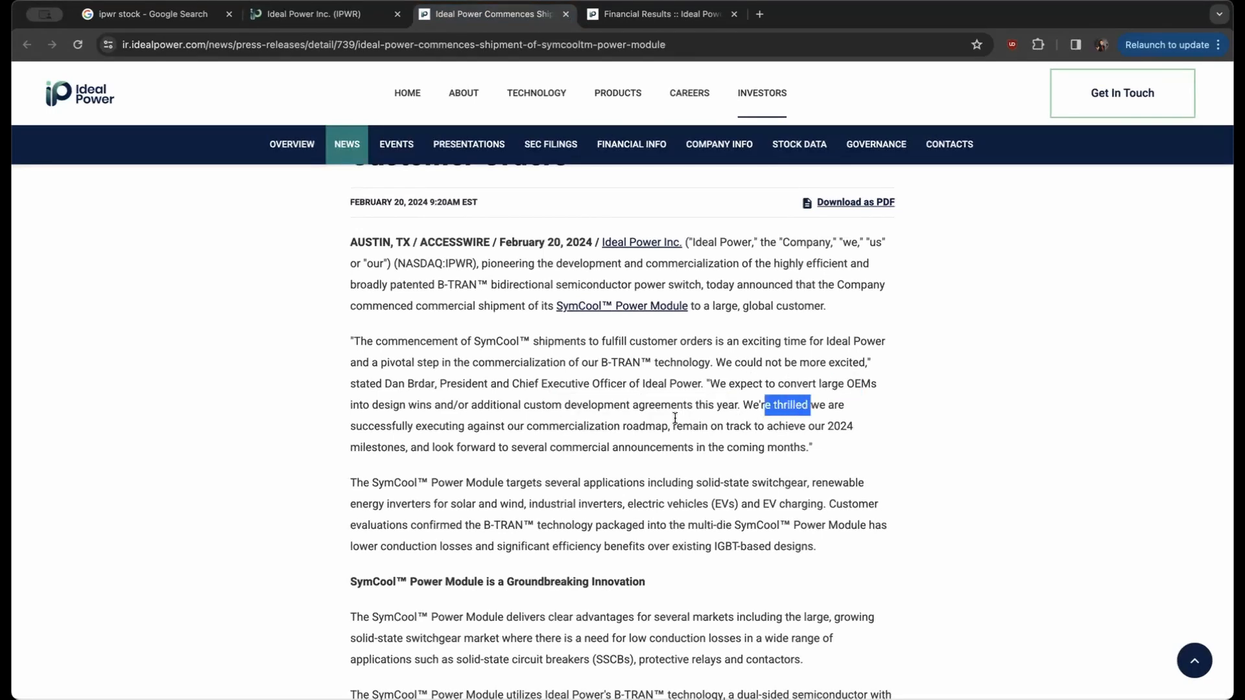
click(418, 429)
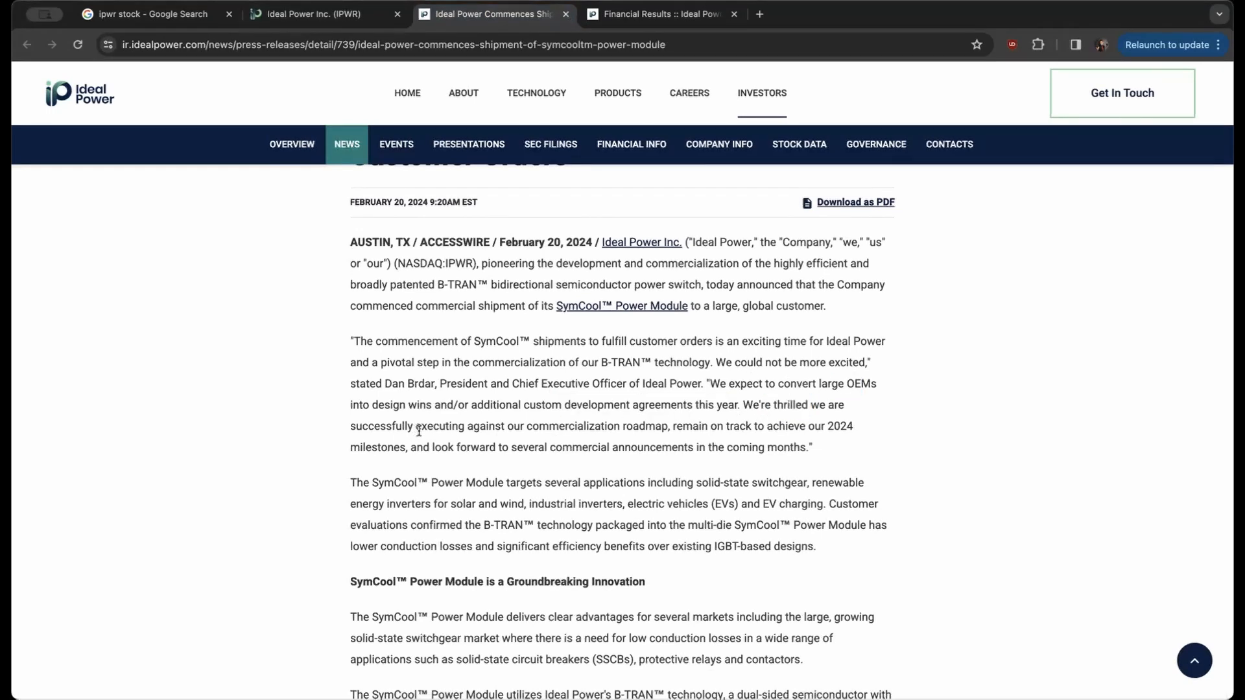
drag(415, 427, 657, 427)
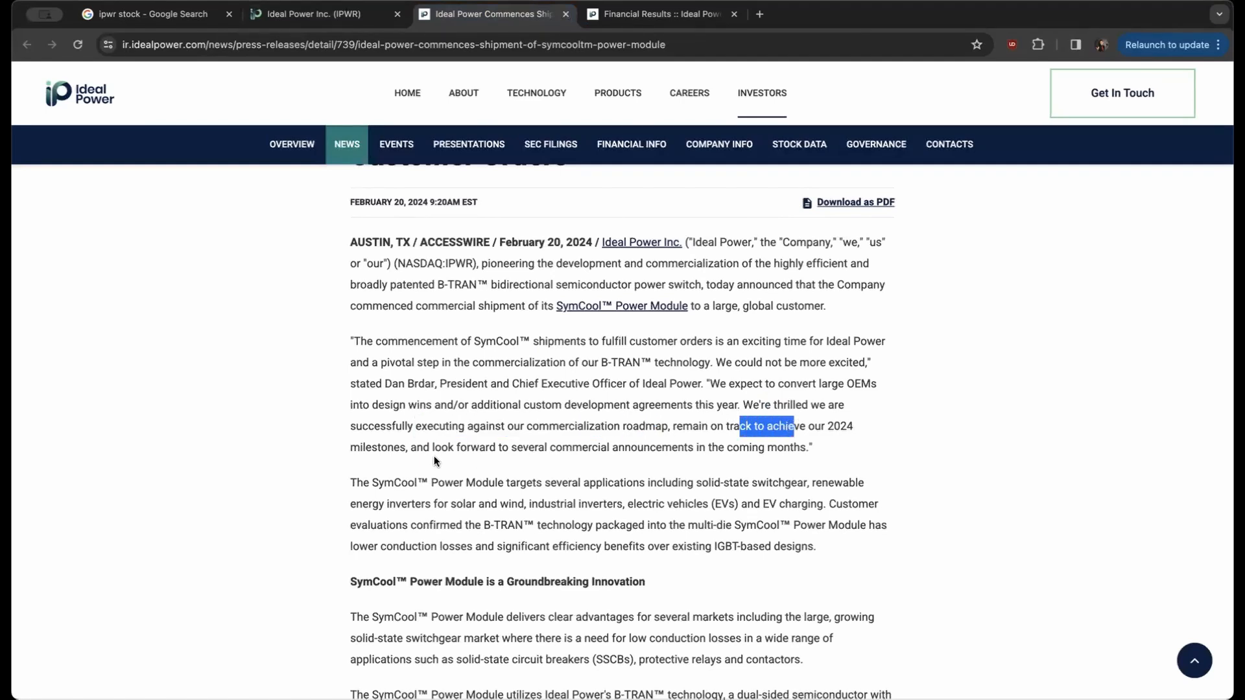
drag(459, 447, 627, 447)
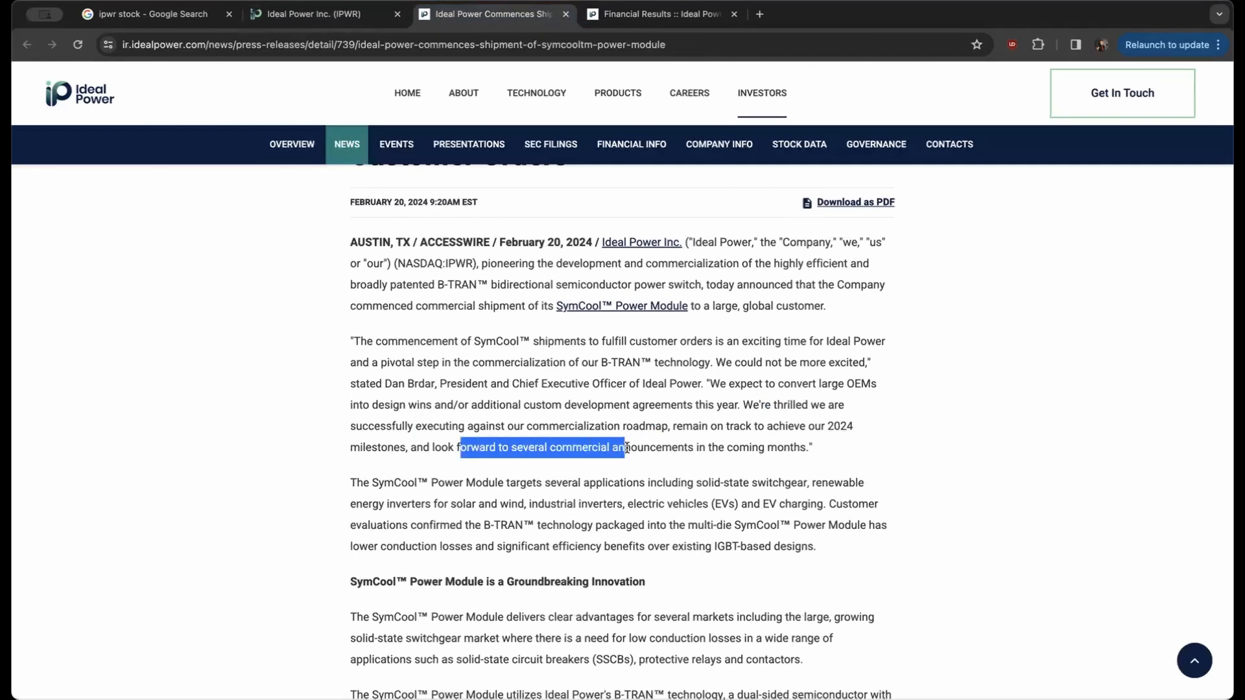
drag(626, 447, 821, 451)
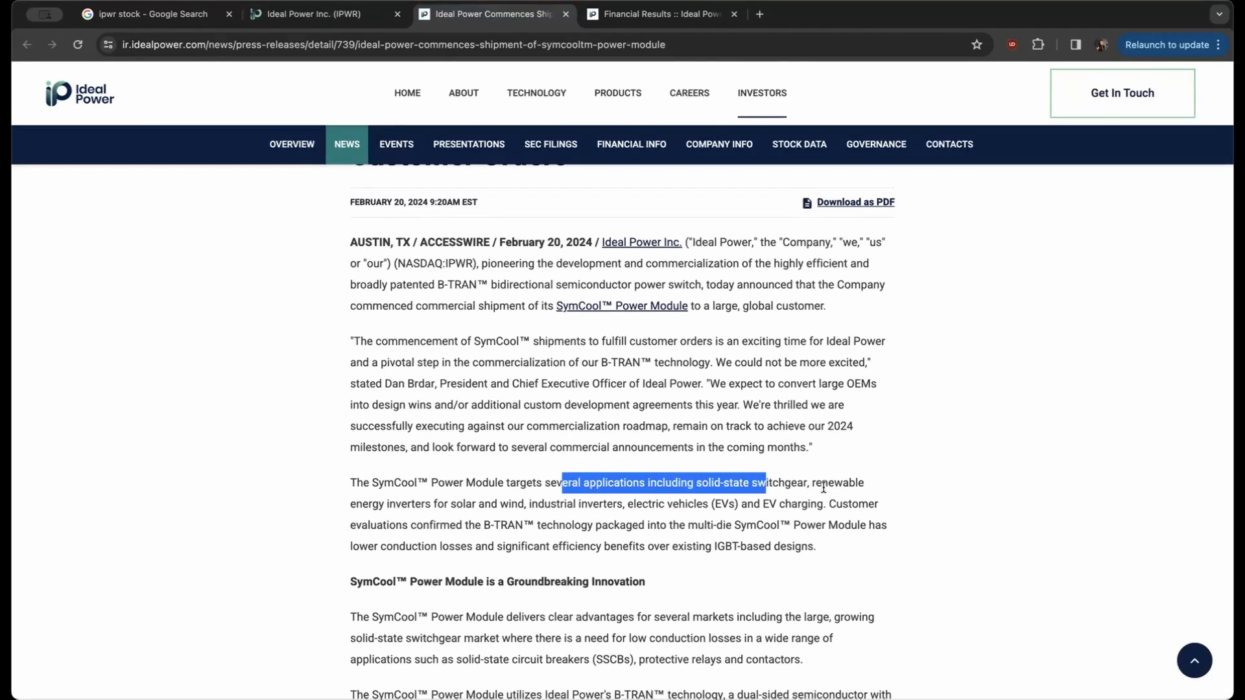
double_click(413, 504)
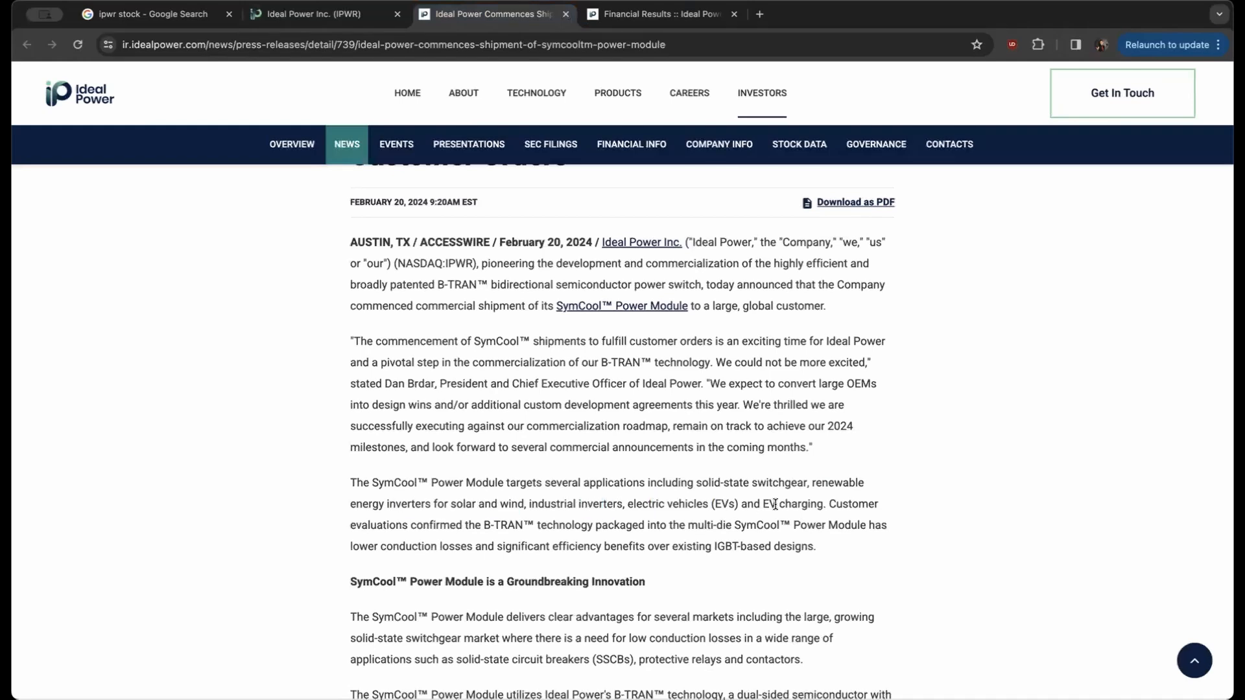
double_click(409, 525)
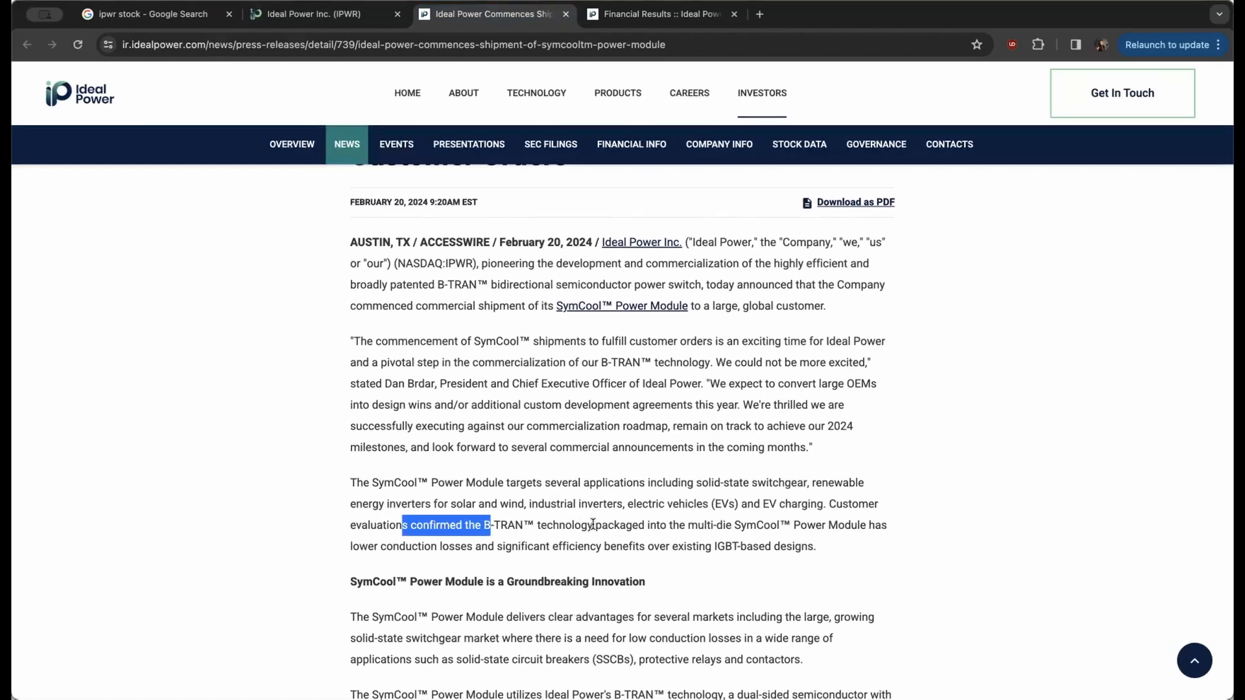
mouse_move(711, 526)
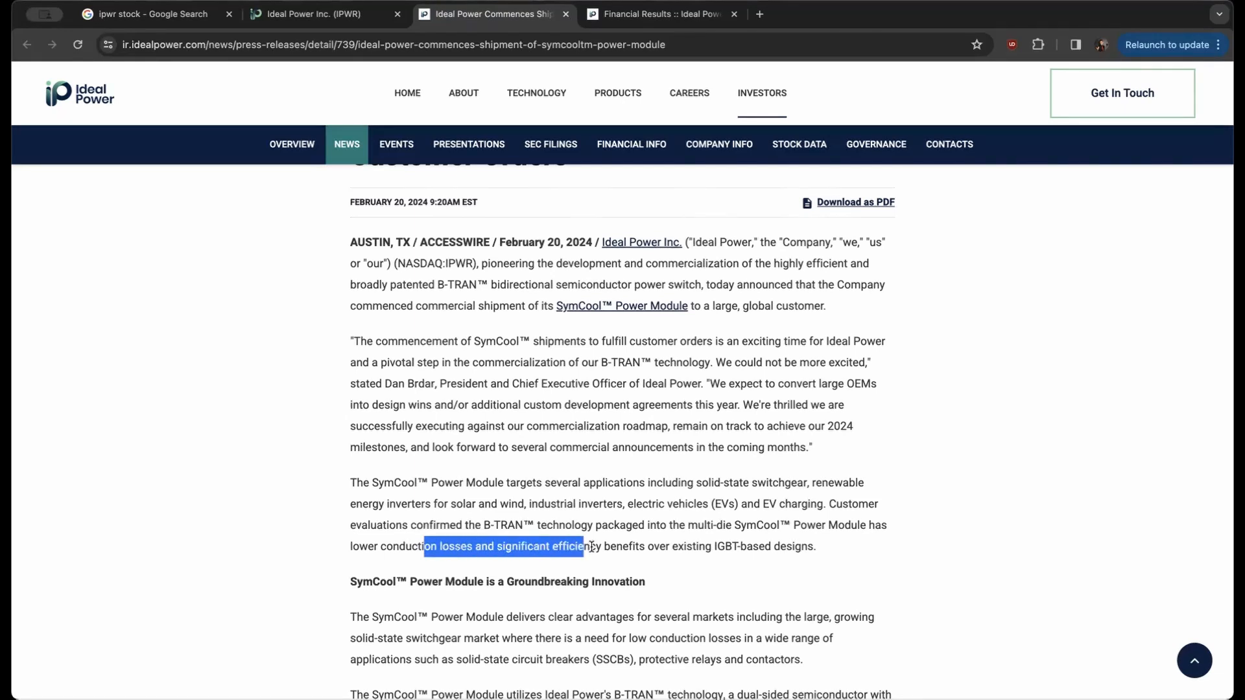
drag(590, 547, 679, 546)
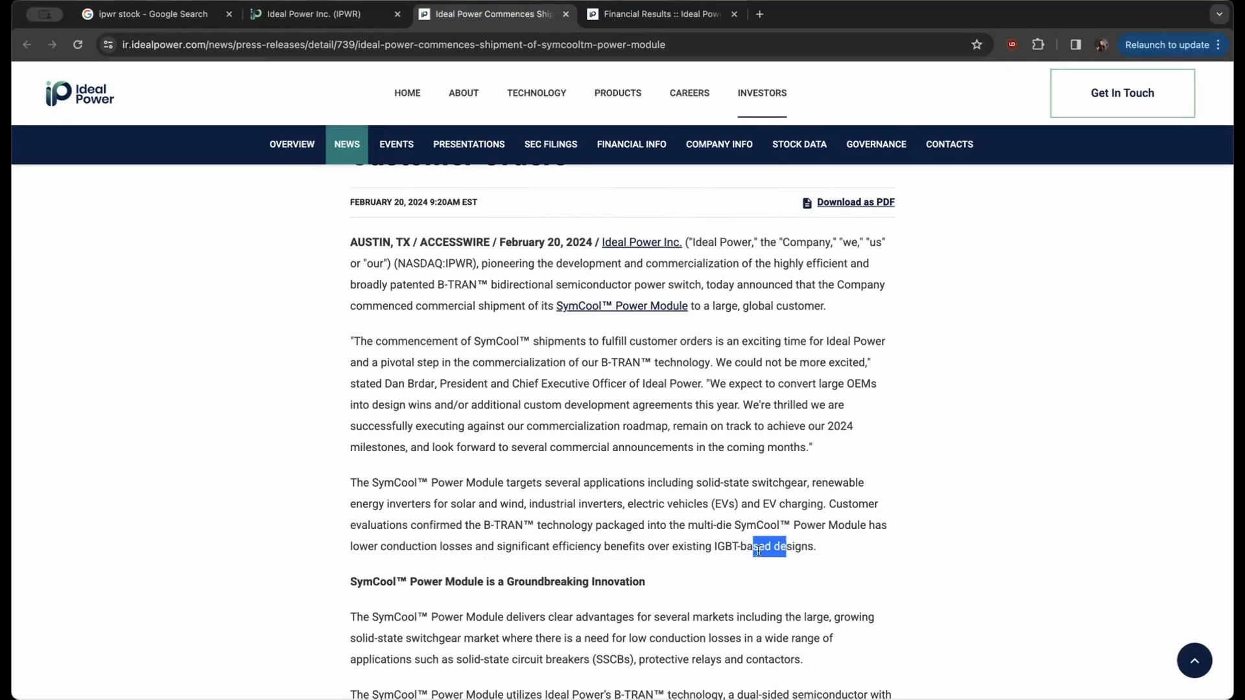
scroll(down, 3)
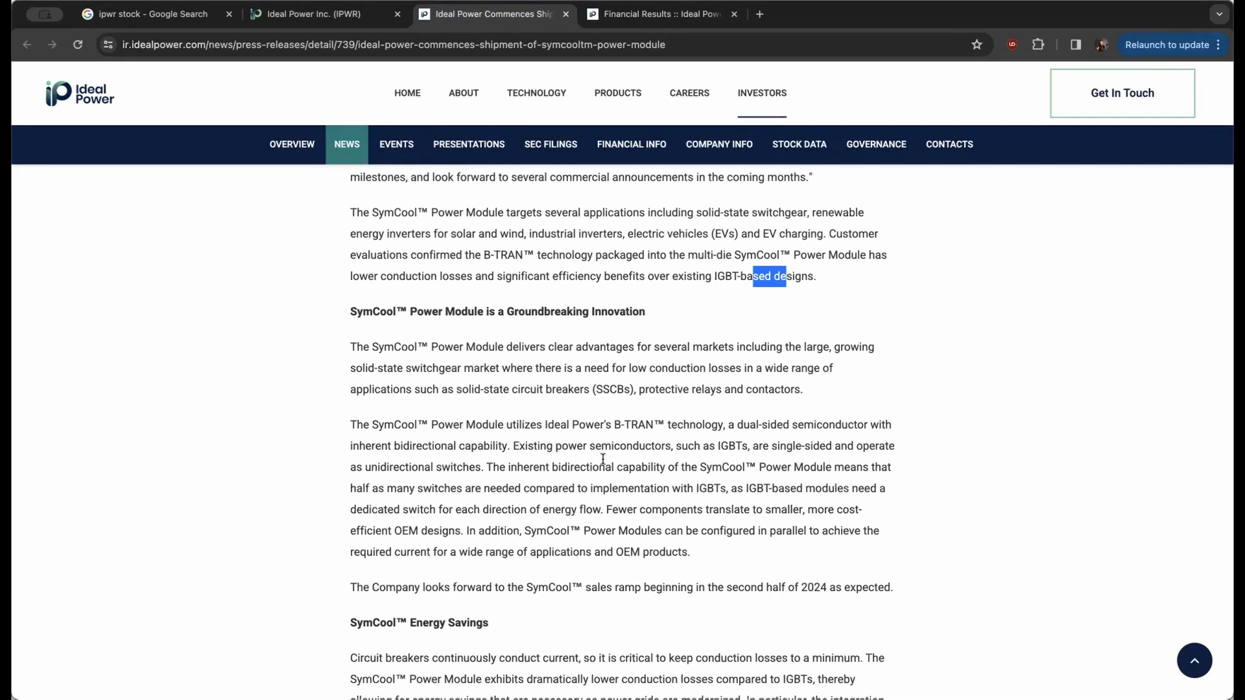
click(613, 312)
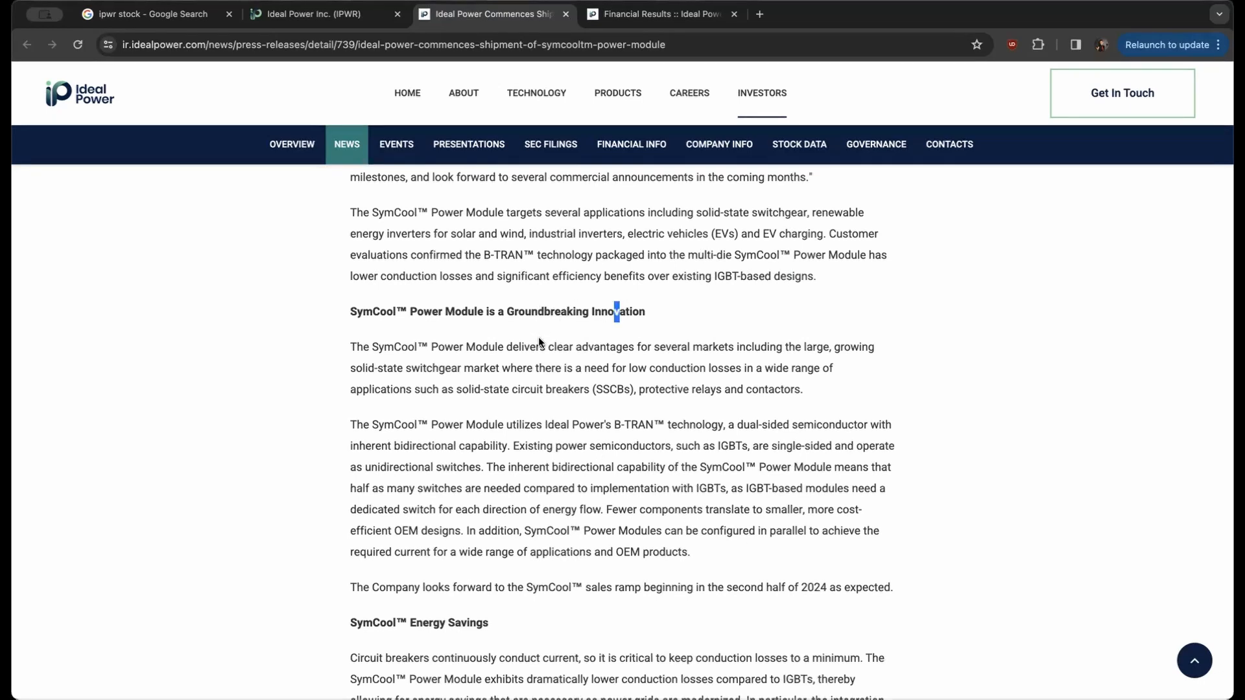
drag(549, 347, 659, 367)
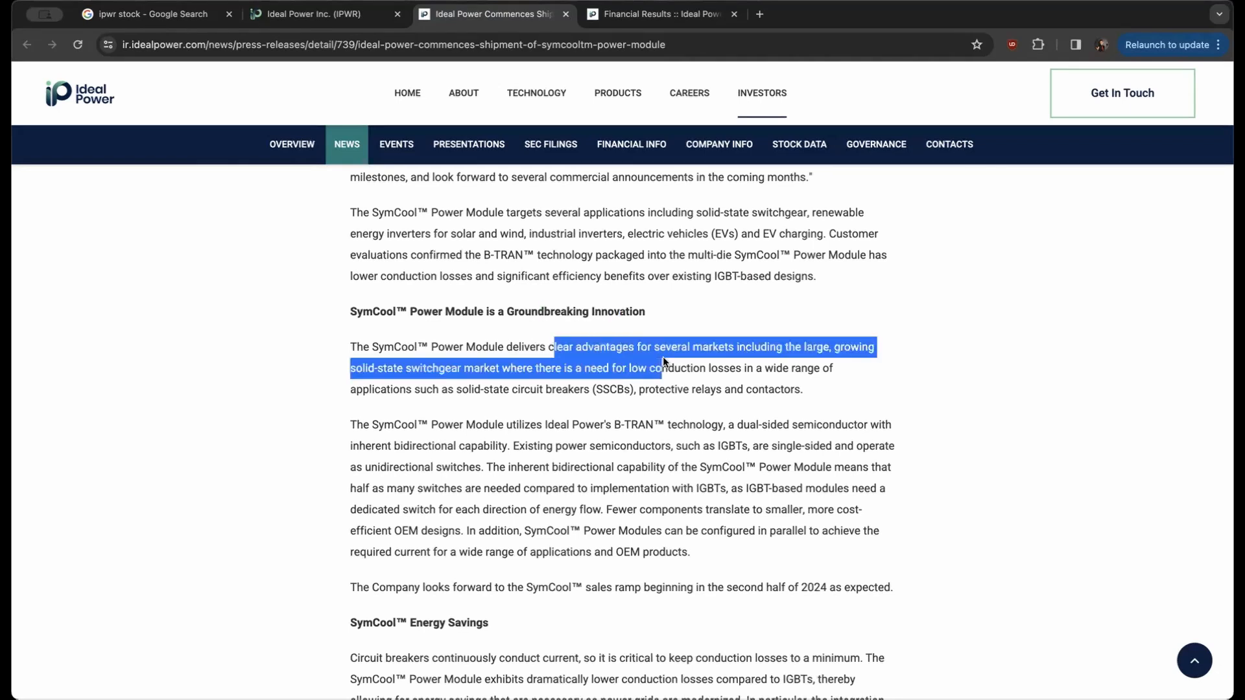
mouse_move(801, 362)
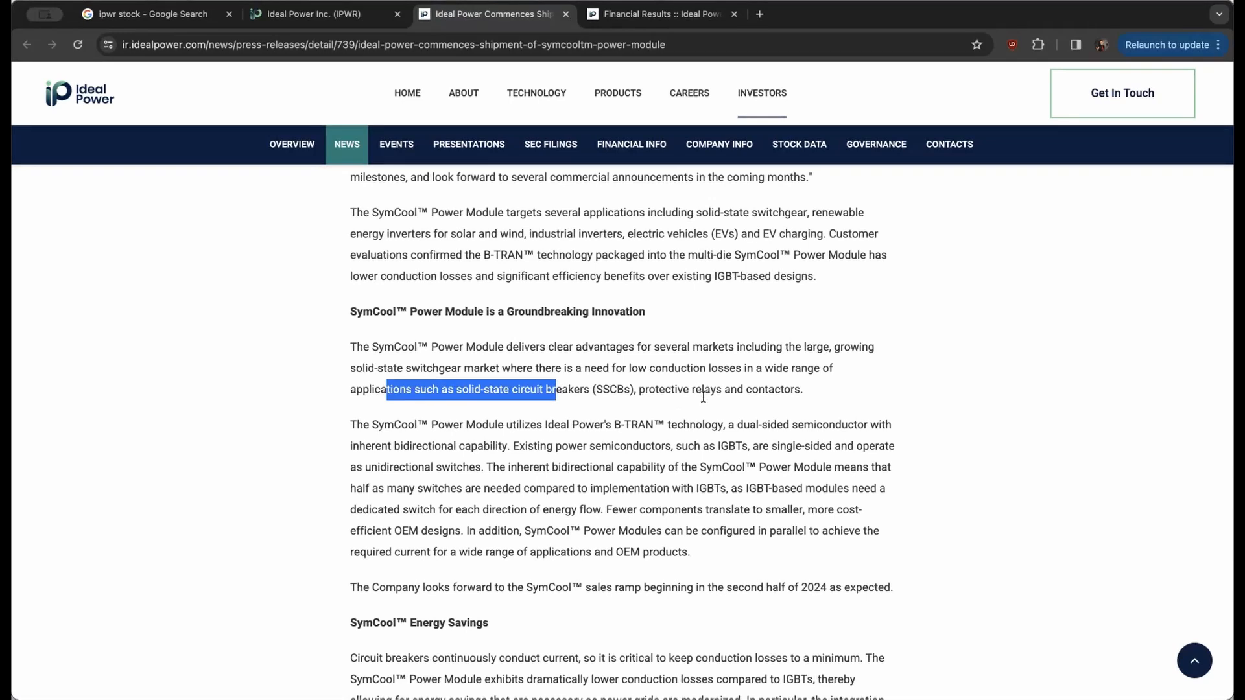
scroll(down, 3)
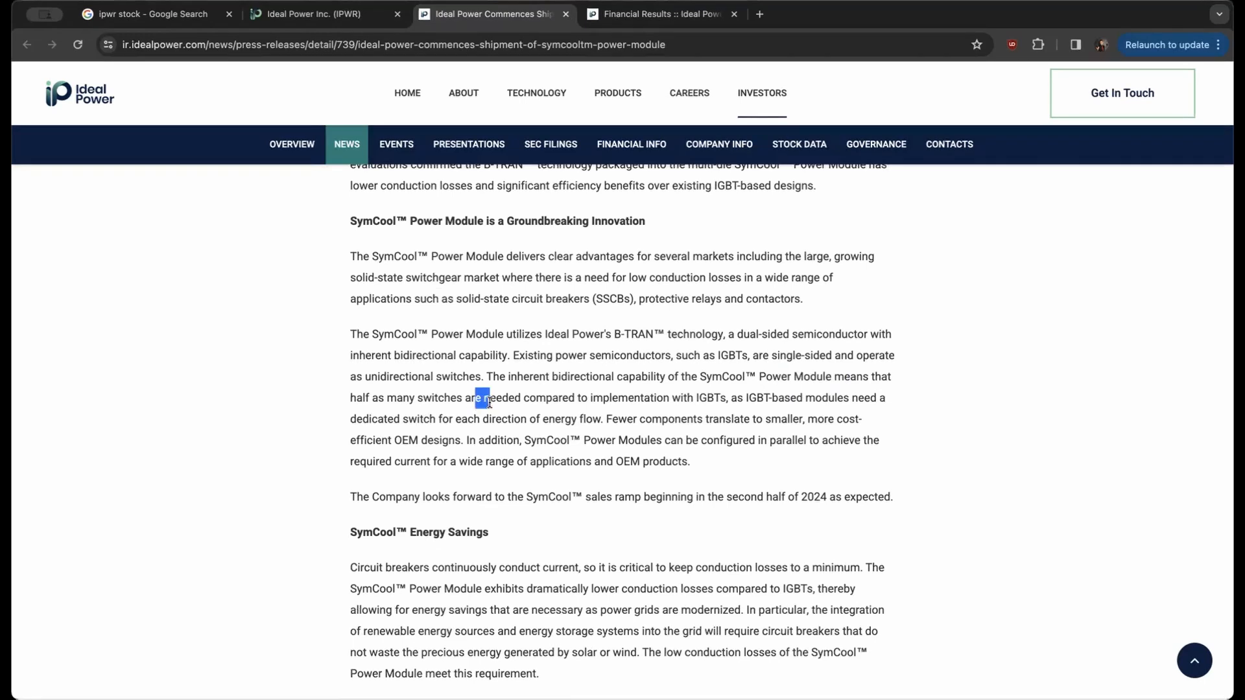
drag(477, 398, 669, 398)
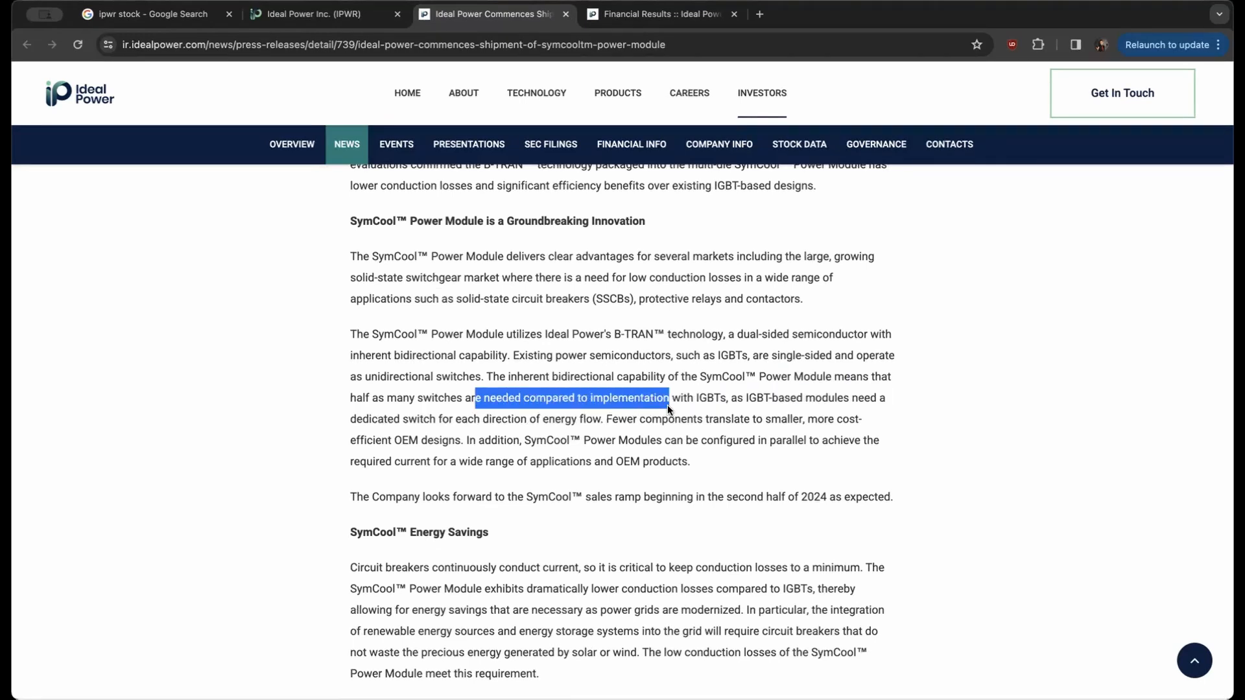
drag(670, 397, 723, 398)
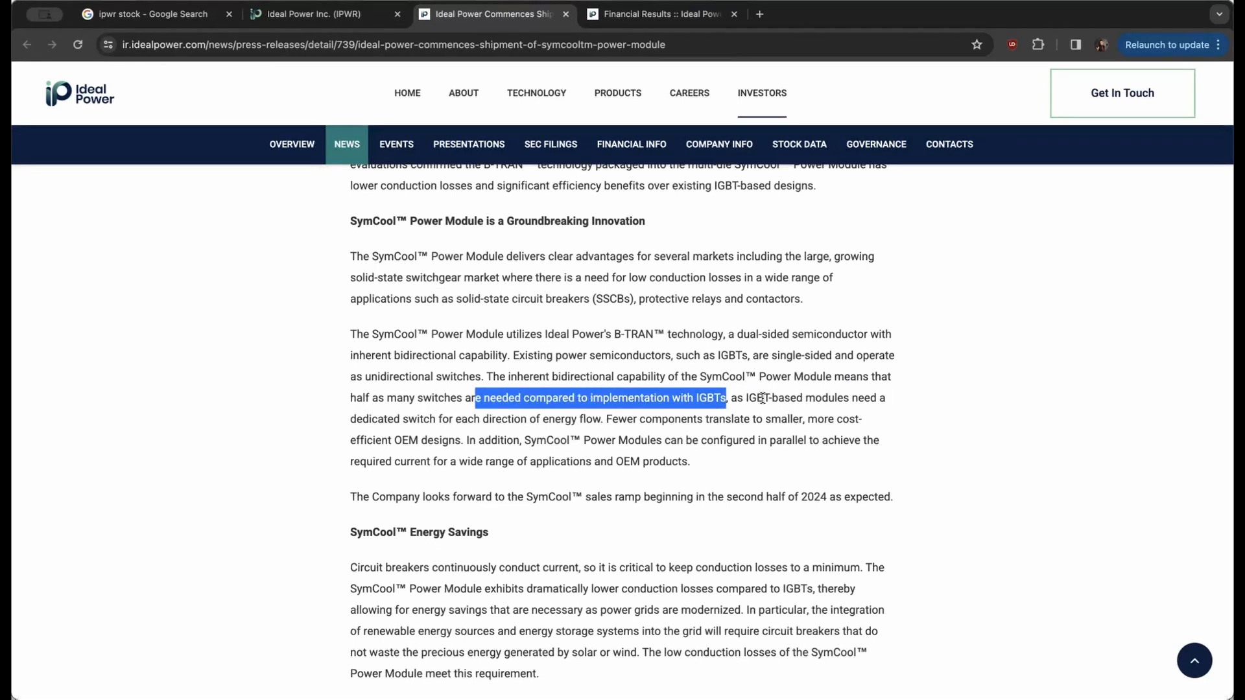
drag(722, 398, 856, 398)
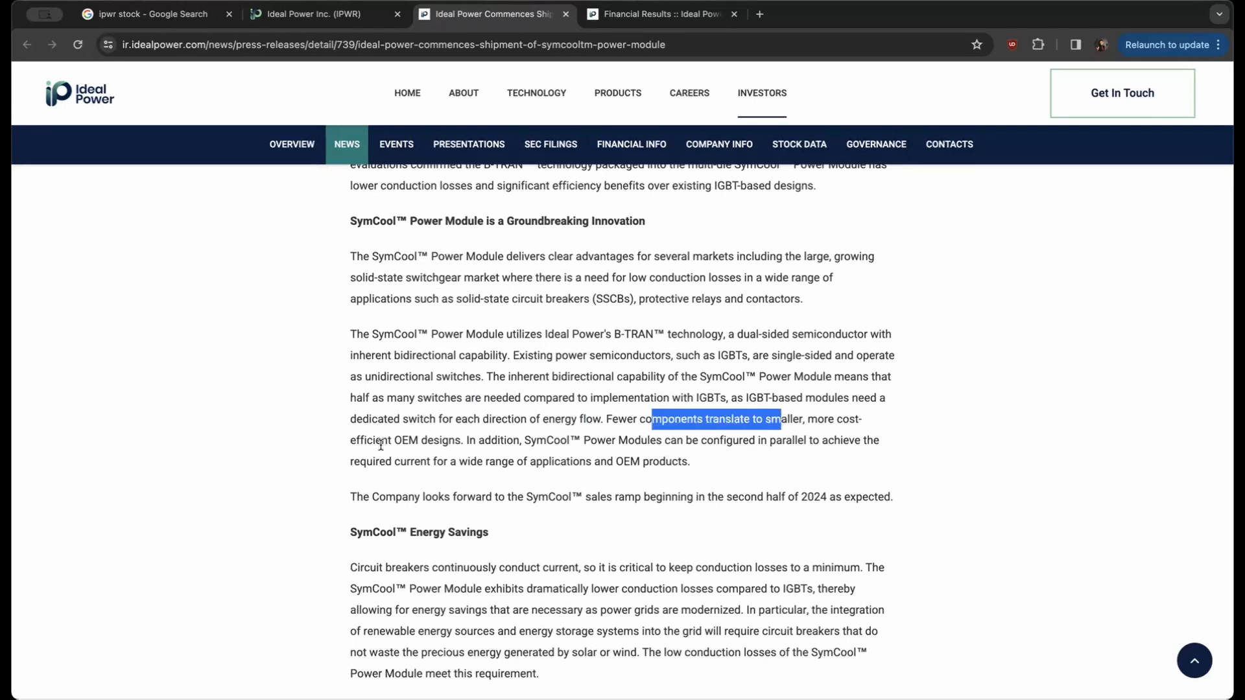
drag(651, 420, 435, 441)
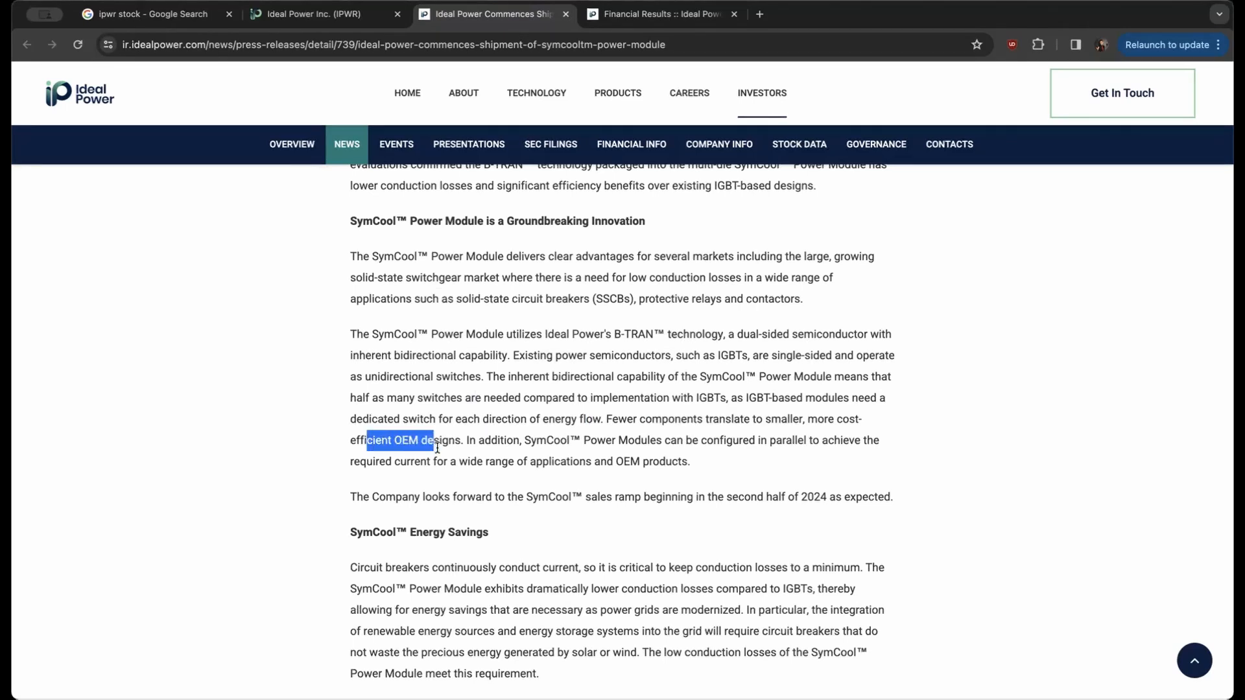
double_click(611, 440)
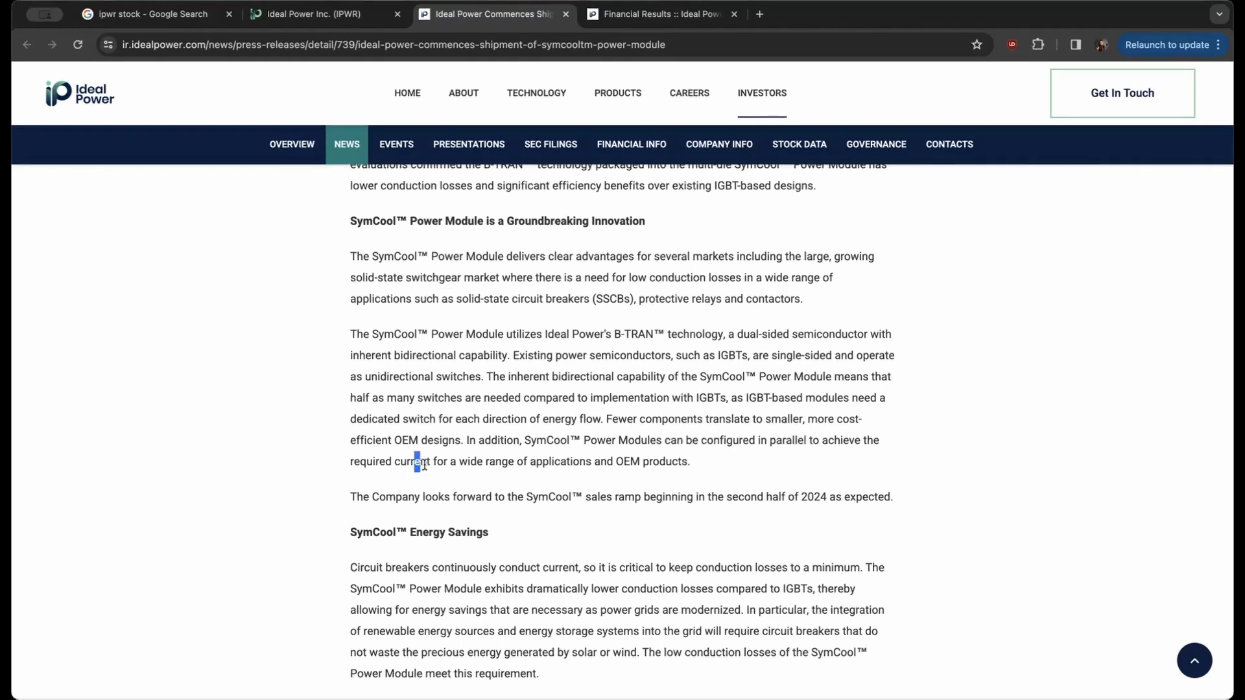
drag(414, 461, 636, 461)
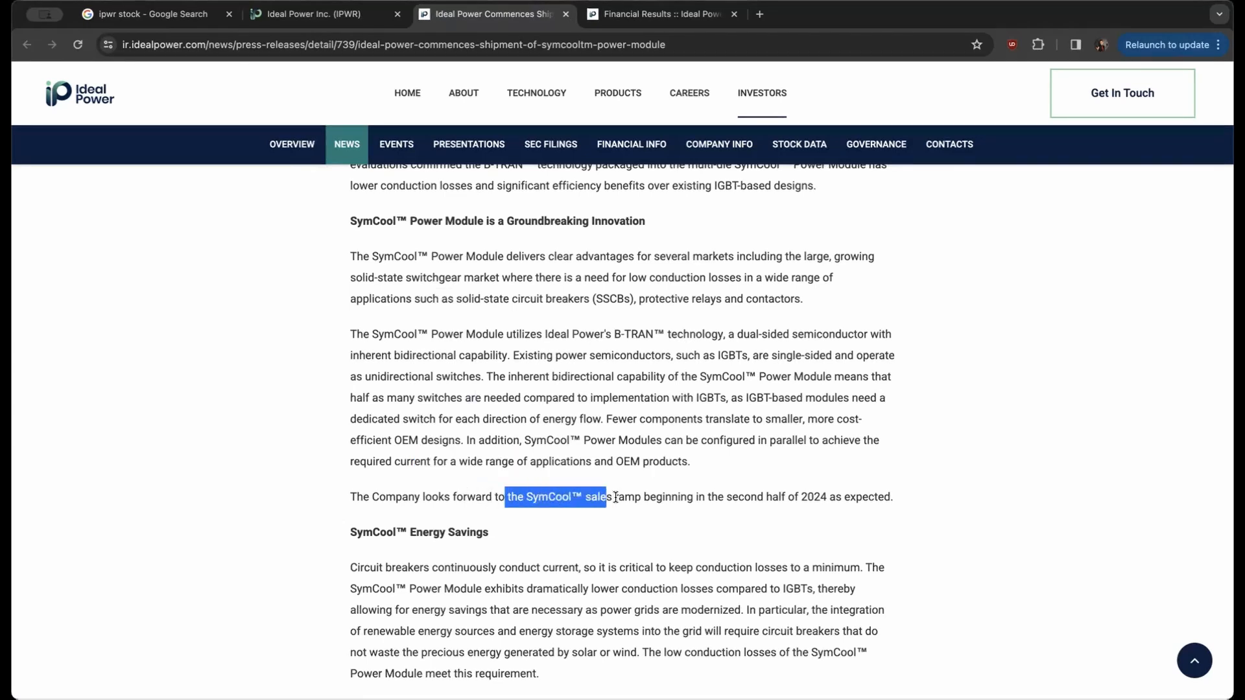
drag(612, 498, 850, 497)
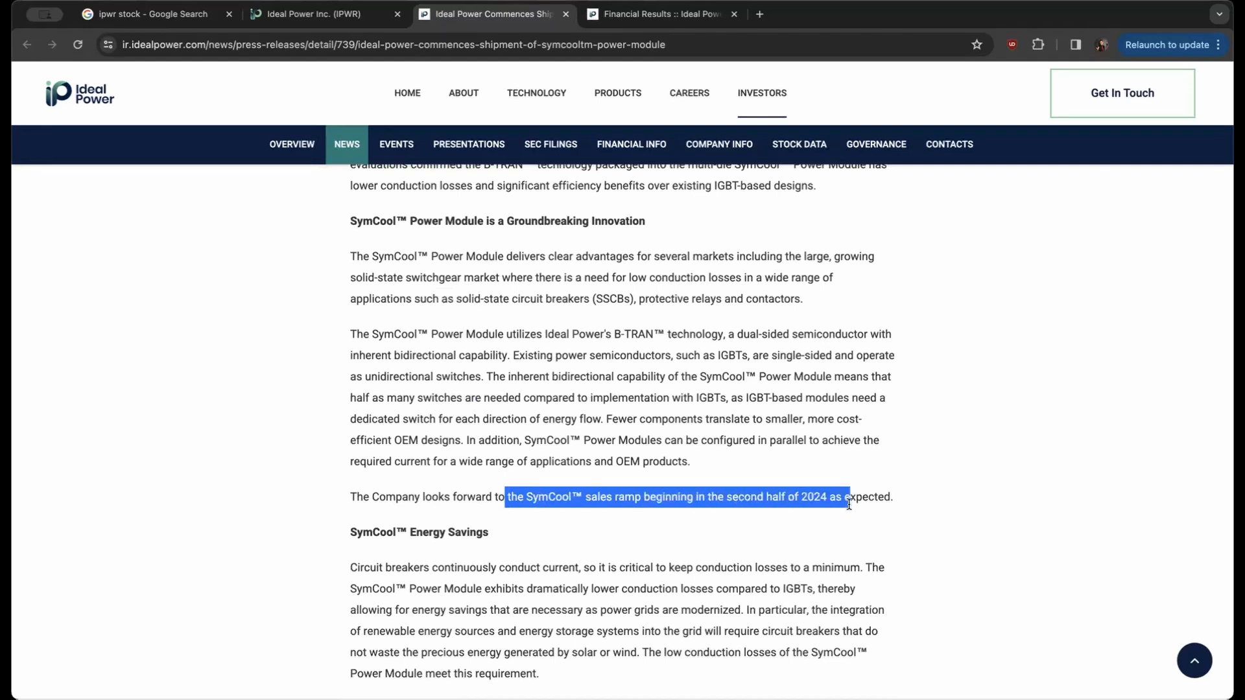
click(901, 386)
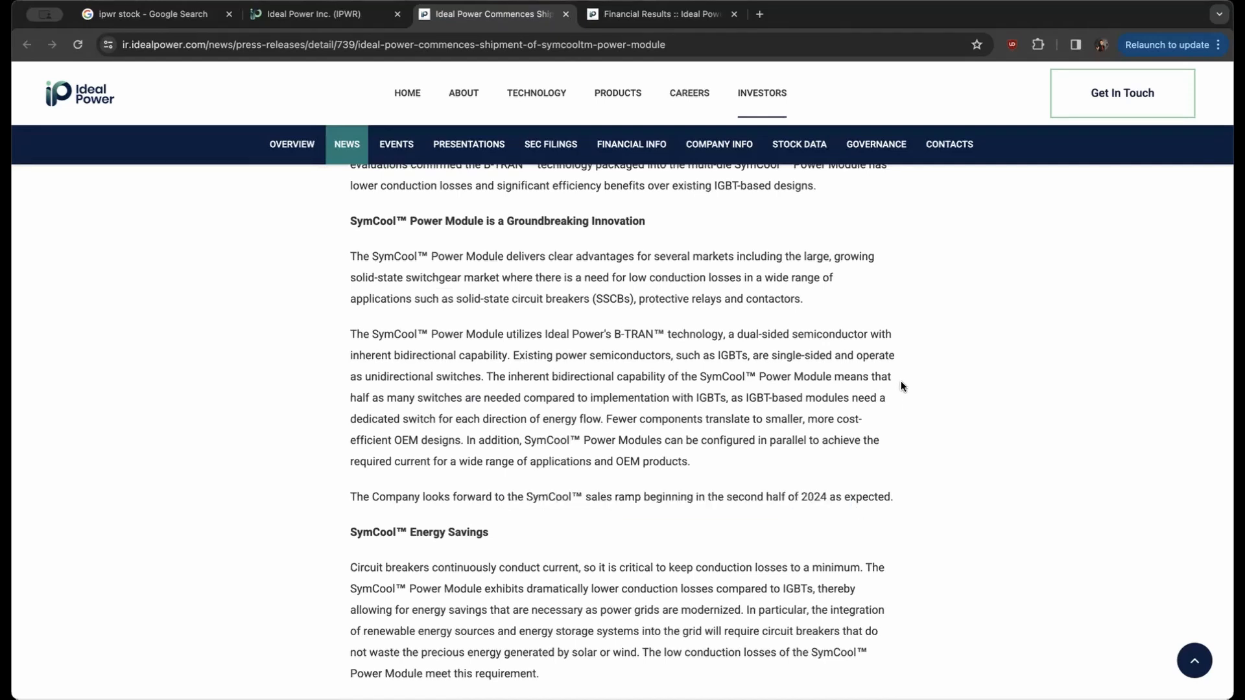
mouse_move(576, 91)
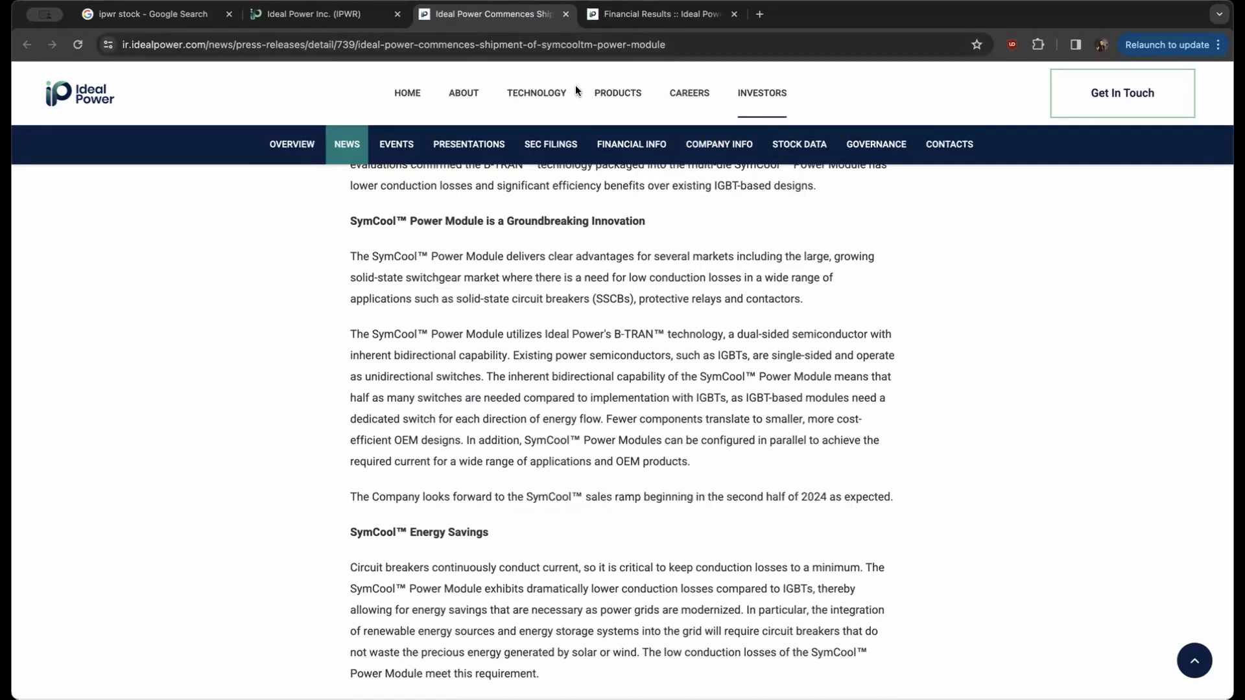
Review the September 30, 2023 10-Q balance sheet, then return to the Ideal Power homepage tab.
click(659, 13)
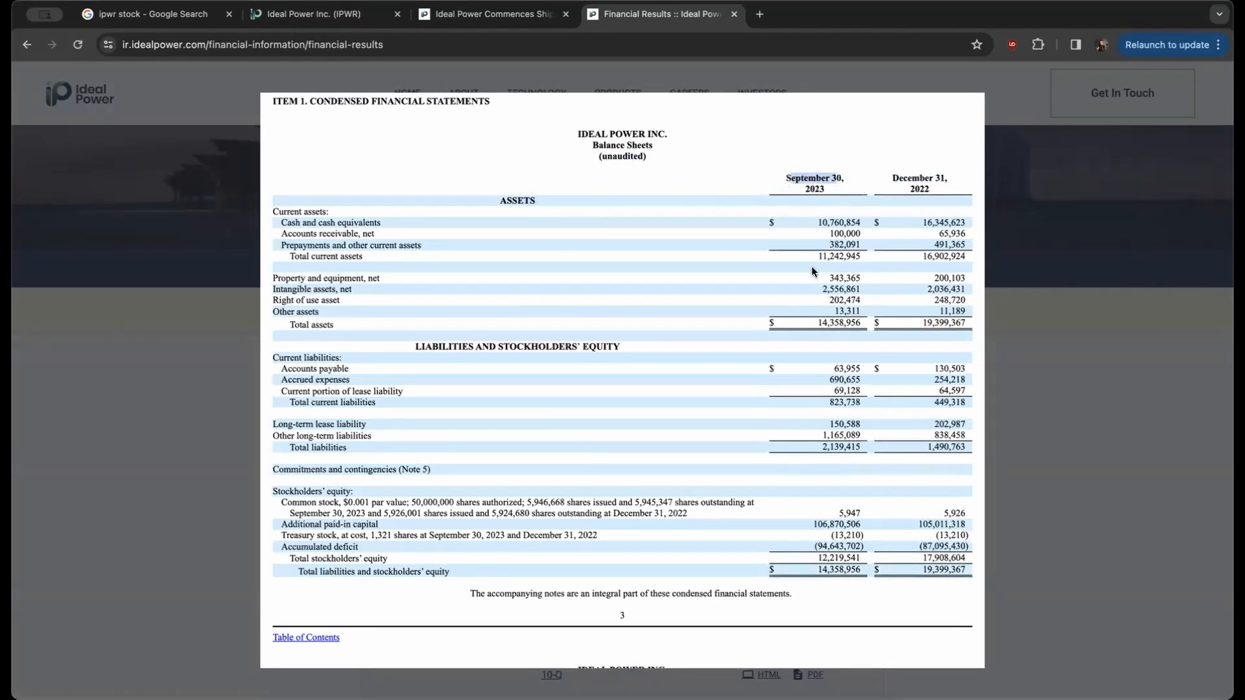
mouse_move(805, 347)
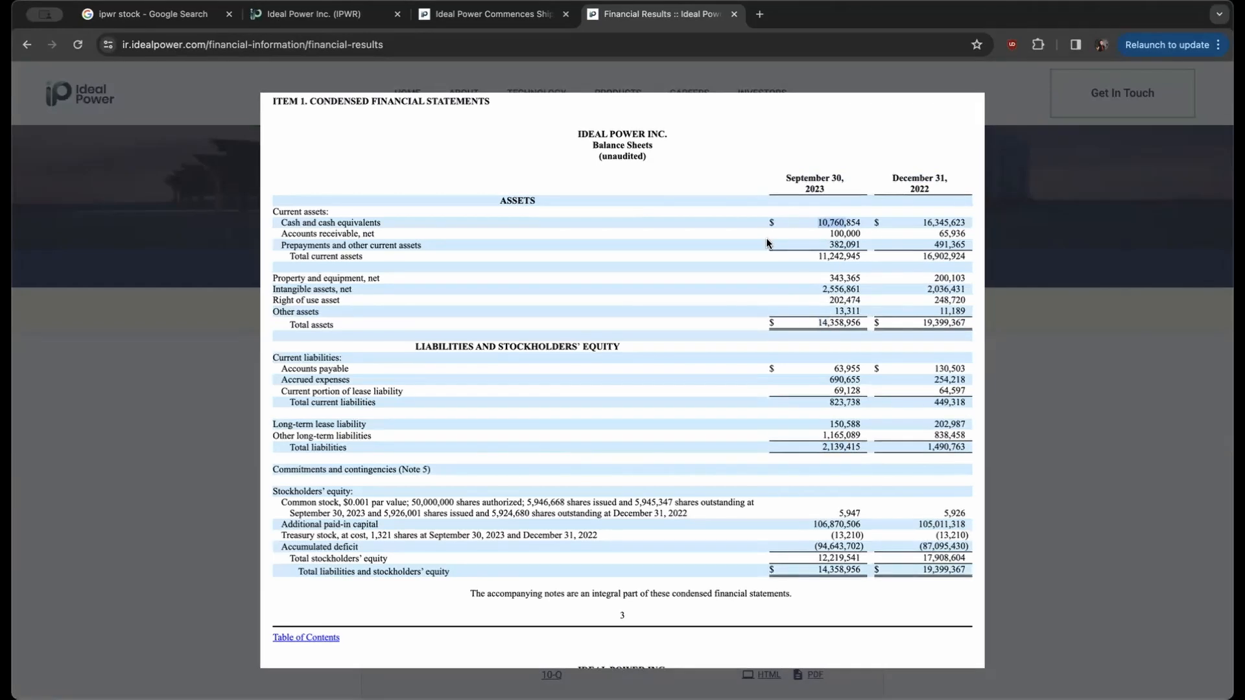
scroll(down, 3)
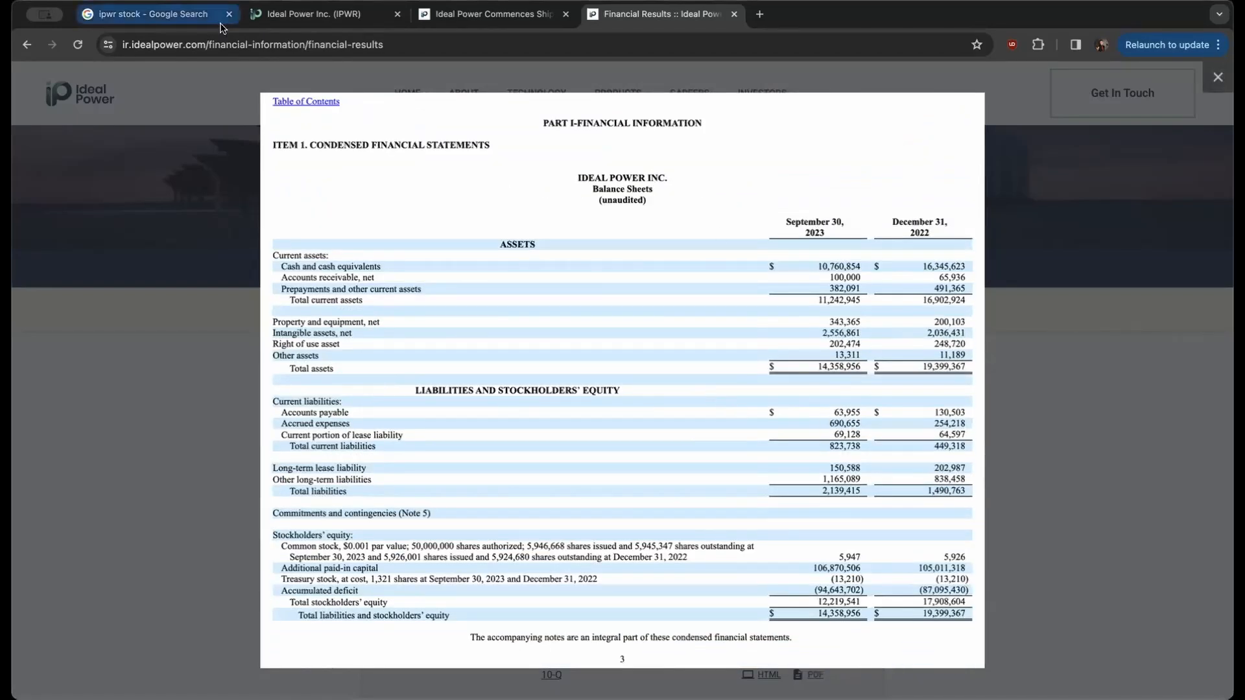
click(318, 14)
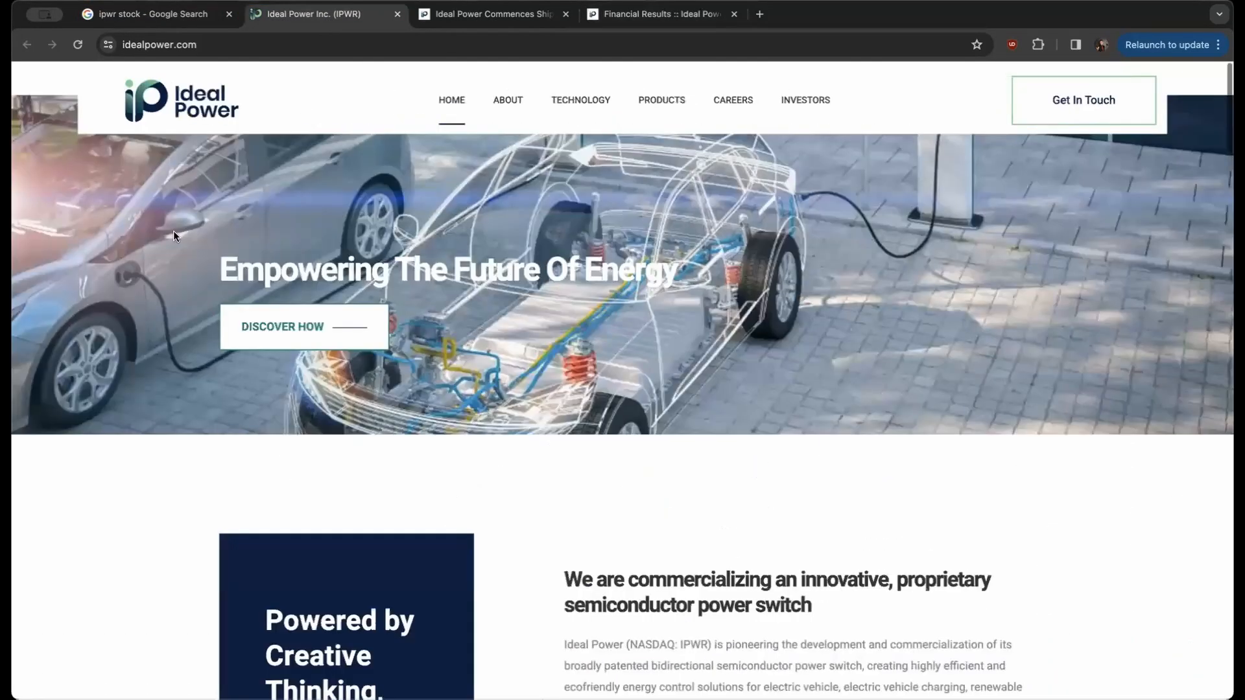